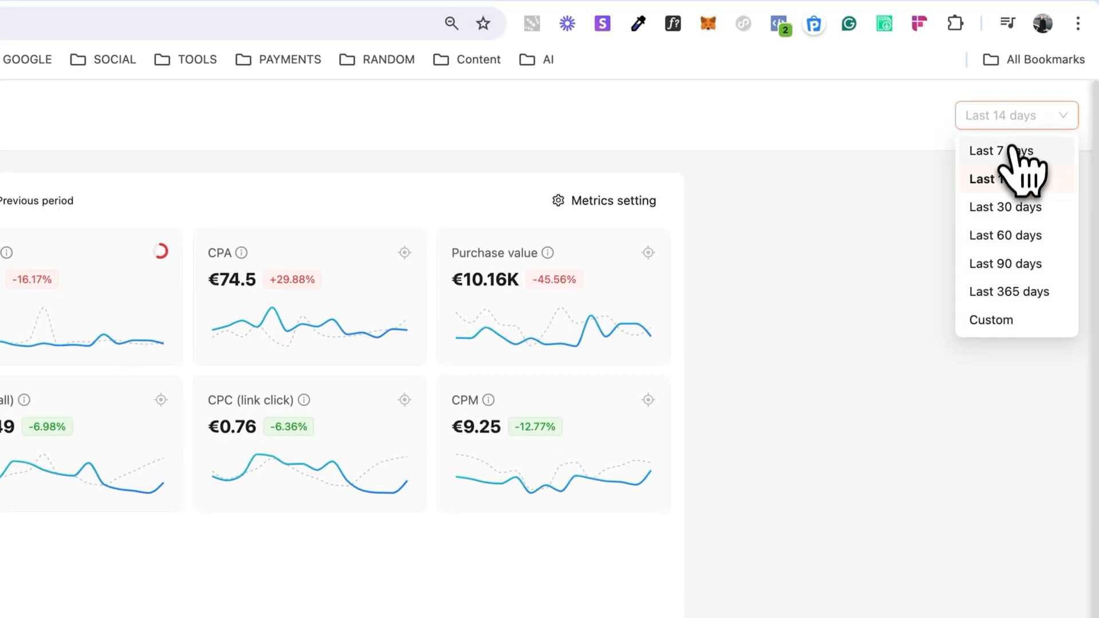
Step: Switch the dashboard to a custom date range of Aug 17 – Aug 24, 2024
click(991, 309)
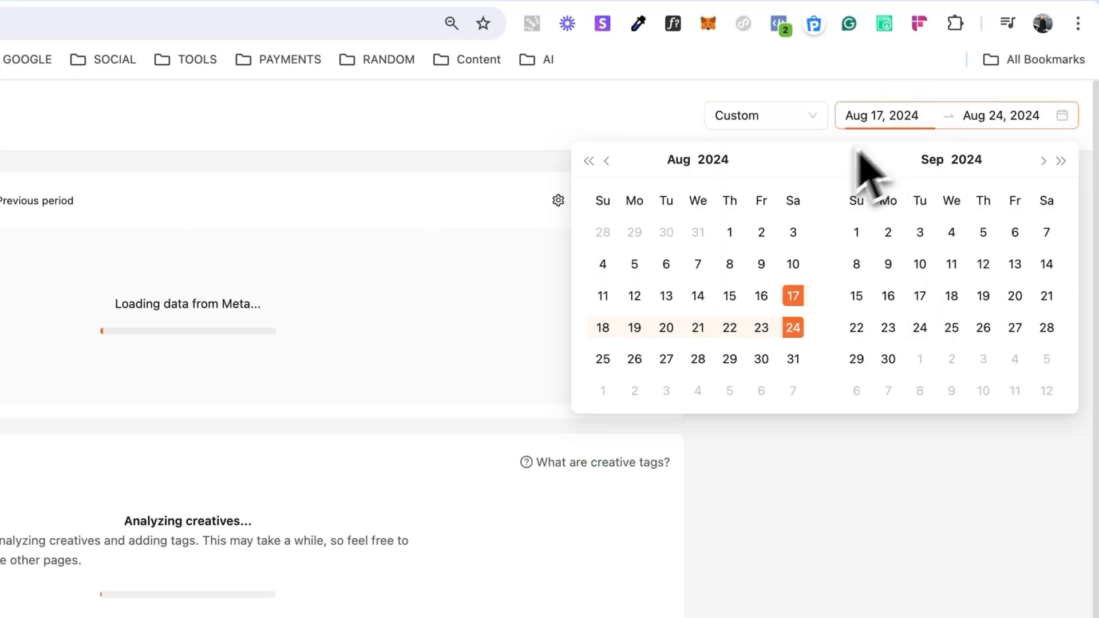
click(729, 232)
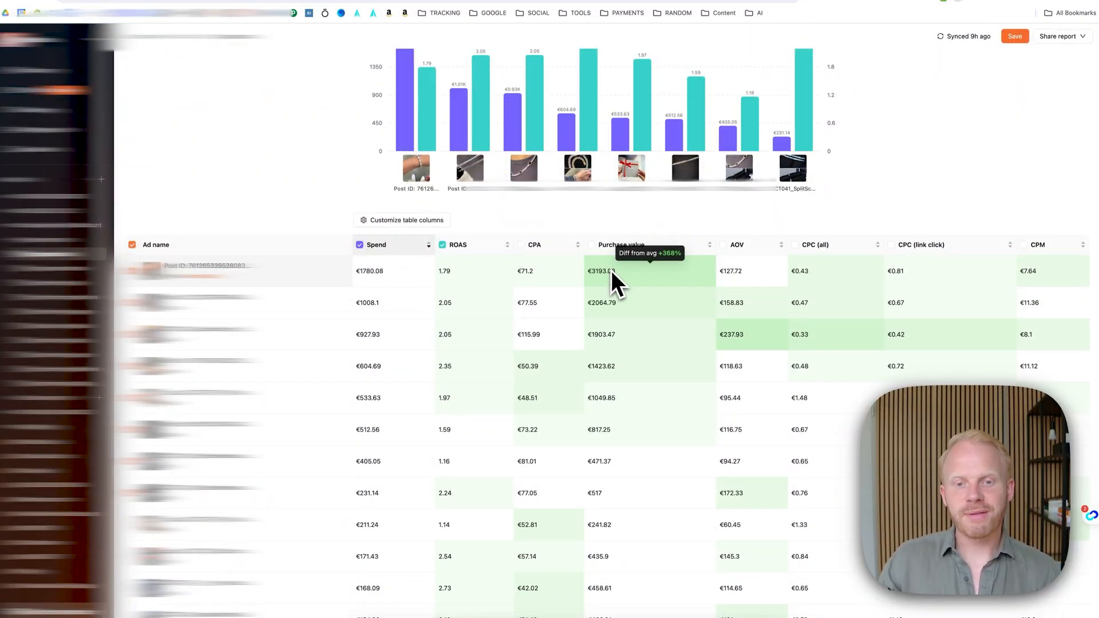
mouse_move(697, 340)
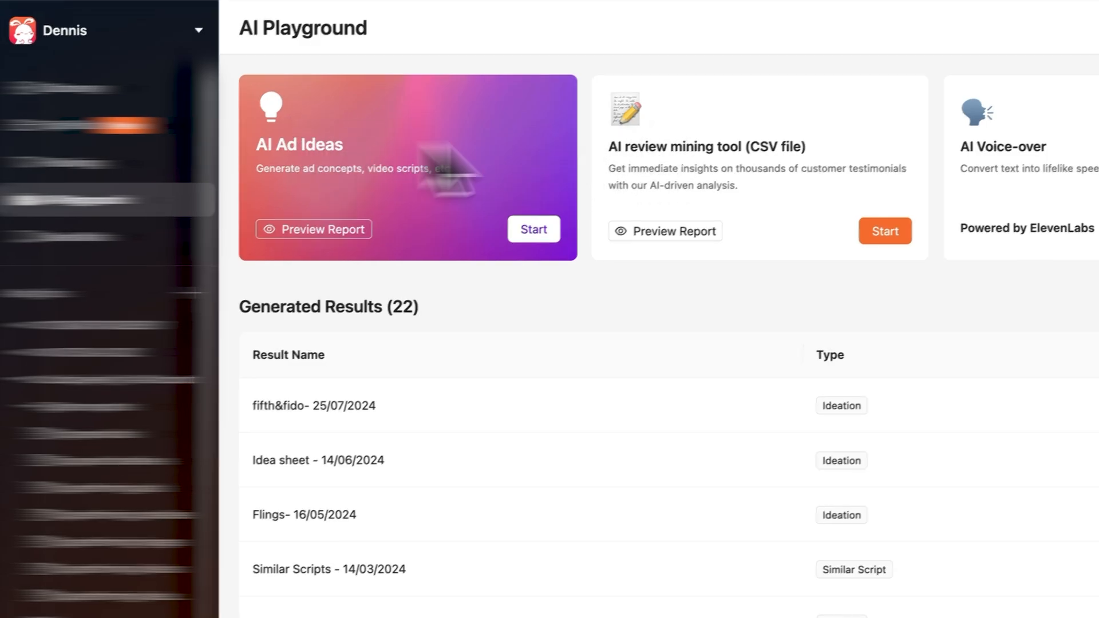
Step: Create a new Analytics report charting Spend and ROAS grouped by Ad name
click(533, 229)
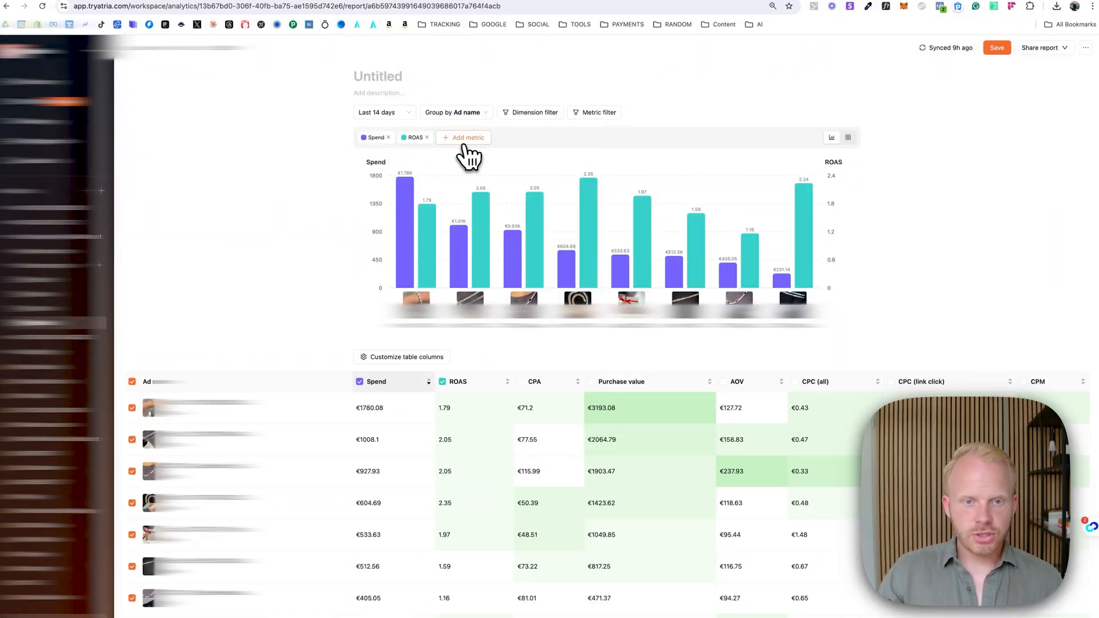
Step: Choose a metric in the report's metric-value filter before returning to the 7-day overview
click(597, 112)
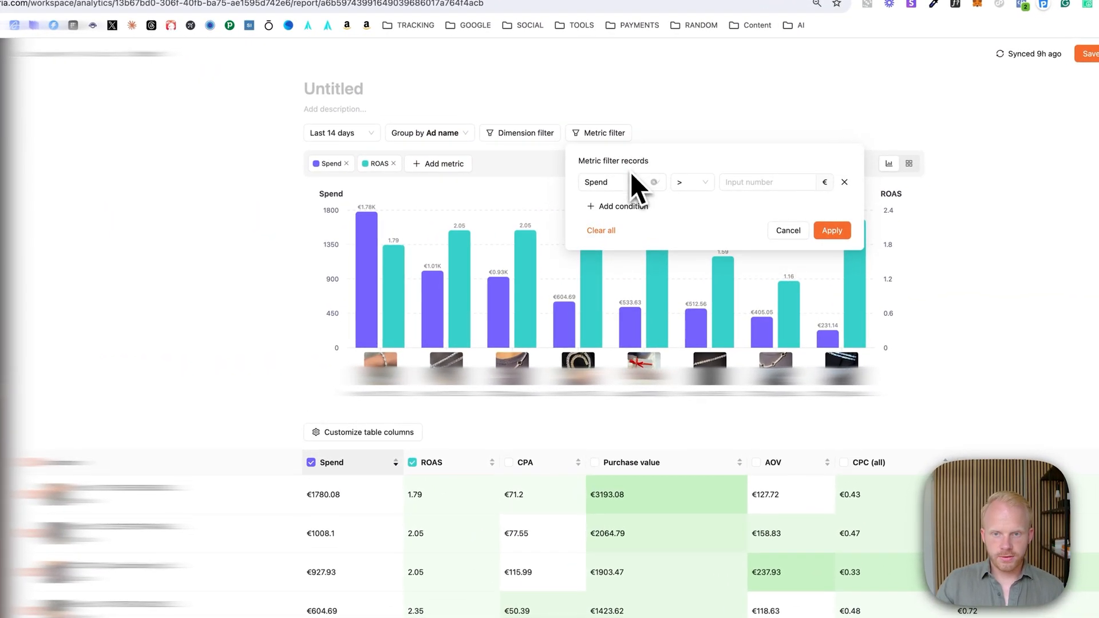
click(620, 182)
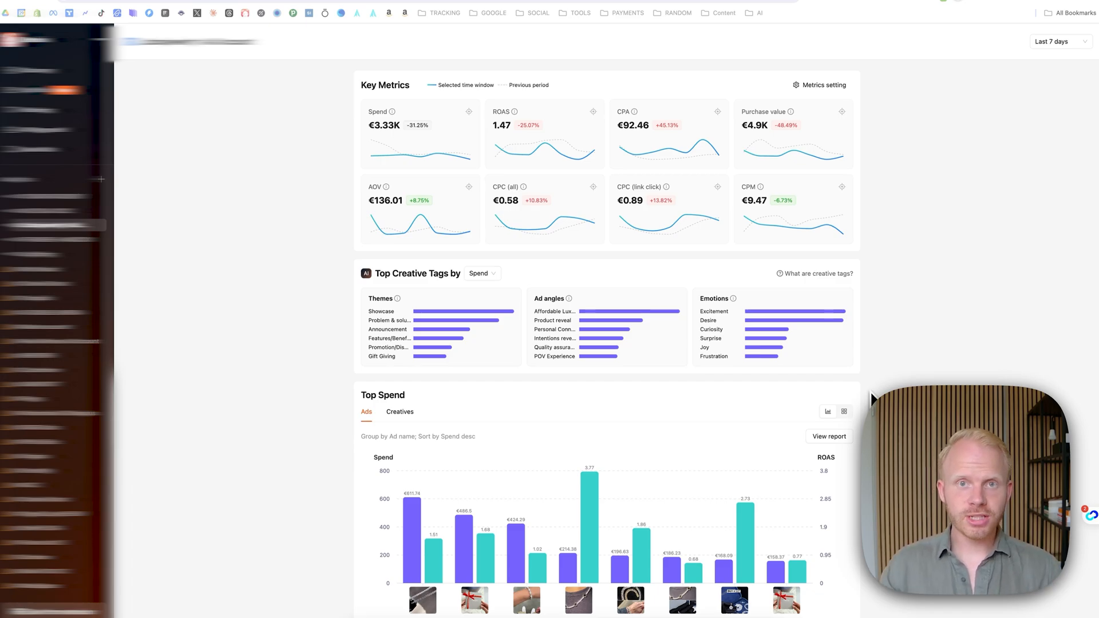
mouse_move(831, 384)
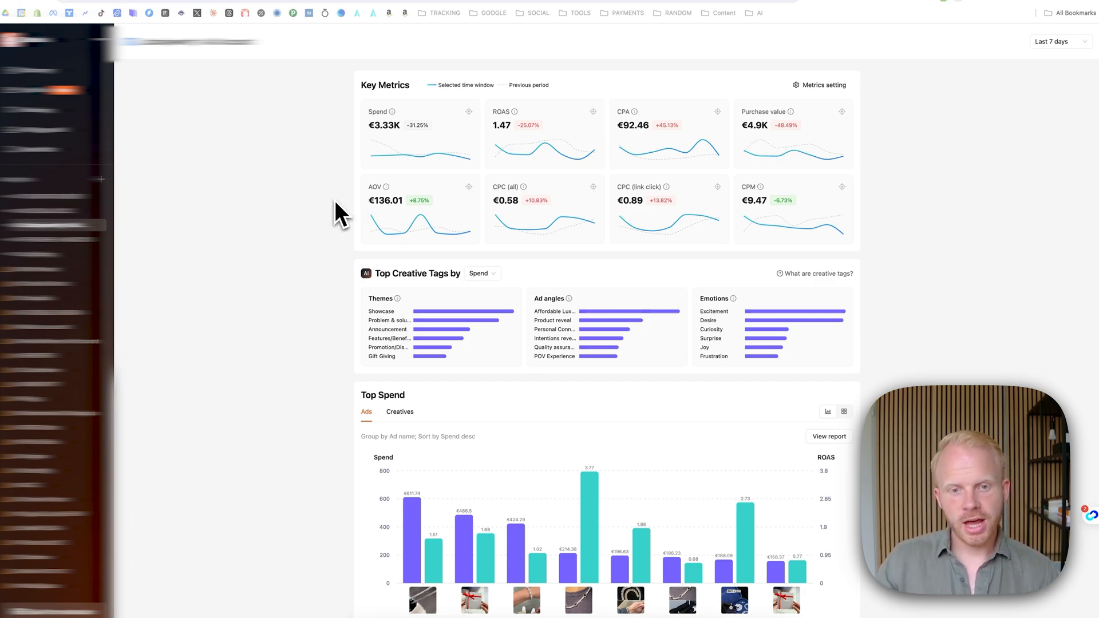
mouse_move(291, 128)
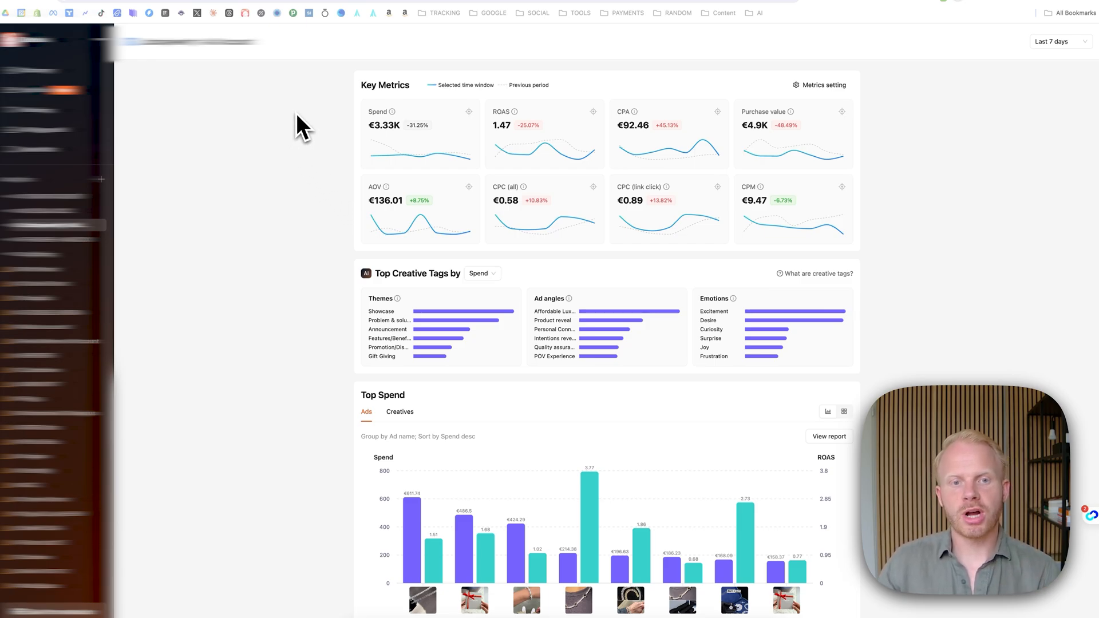
mouse_move(543, 155)
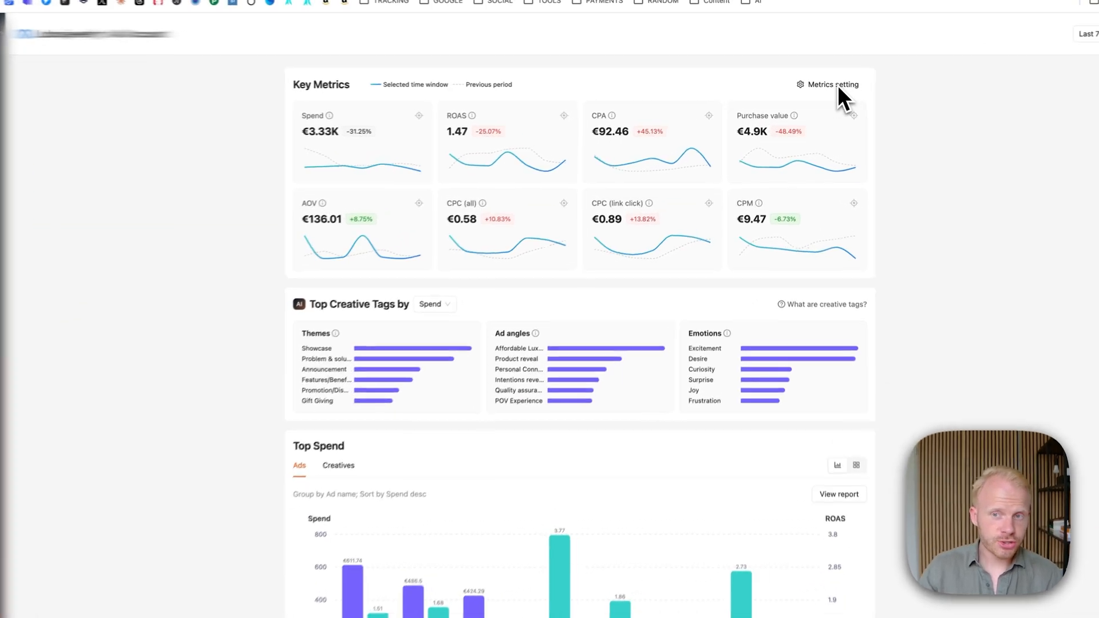
Step: Add Thumbstop to the key metrics via Metrics setting and confirm the selection
click(832, 84)
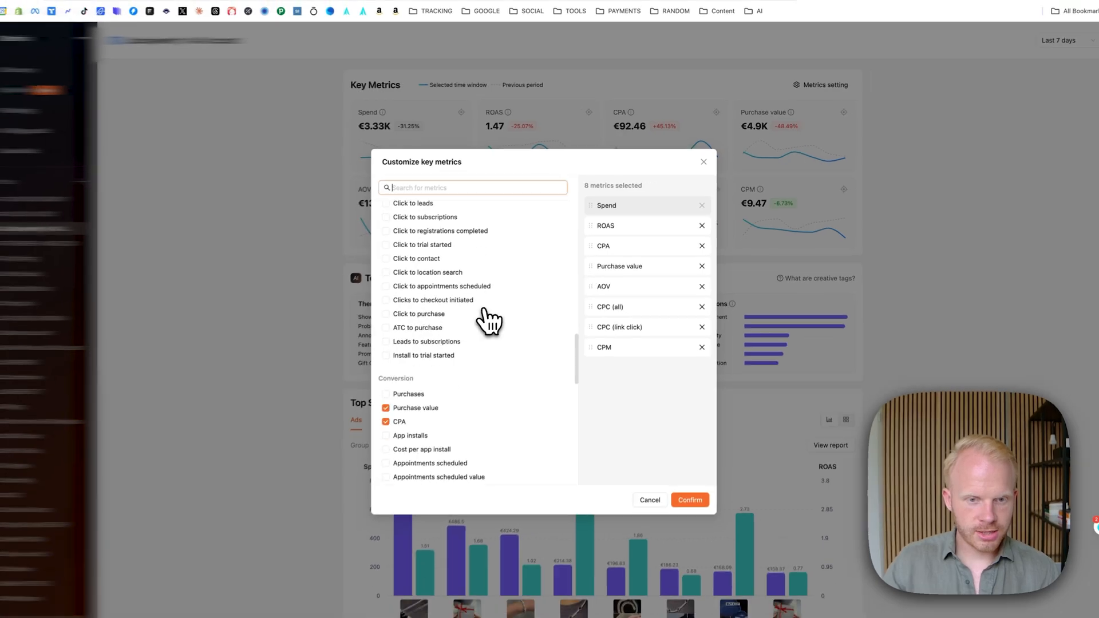
scroll(down, 3)
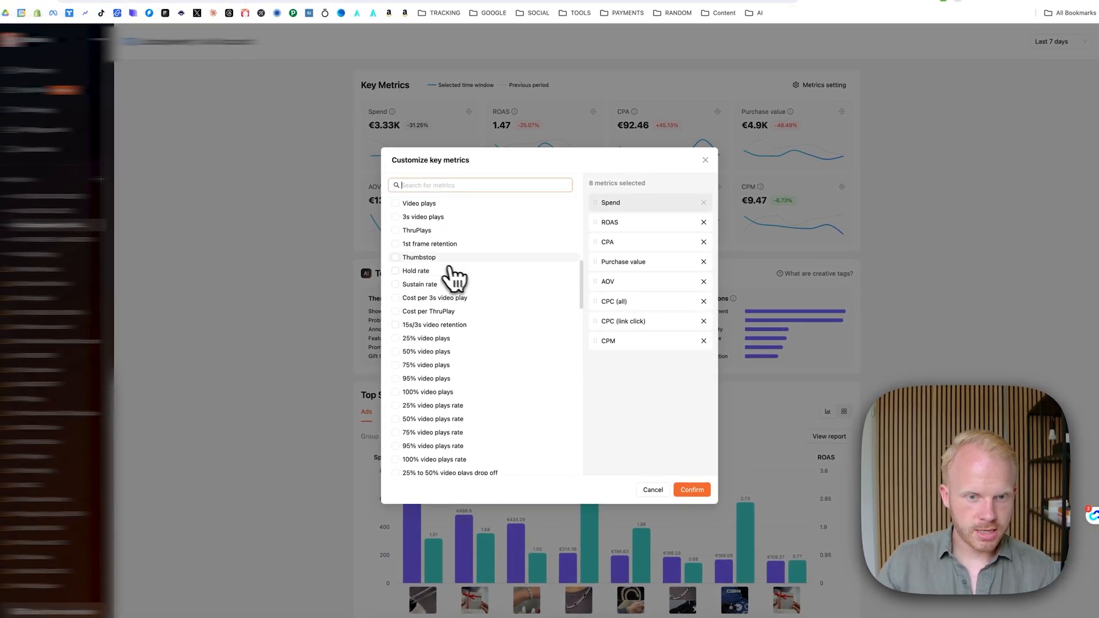
click(395, 257)
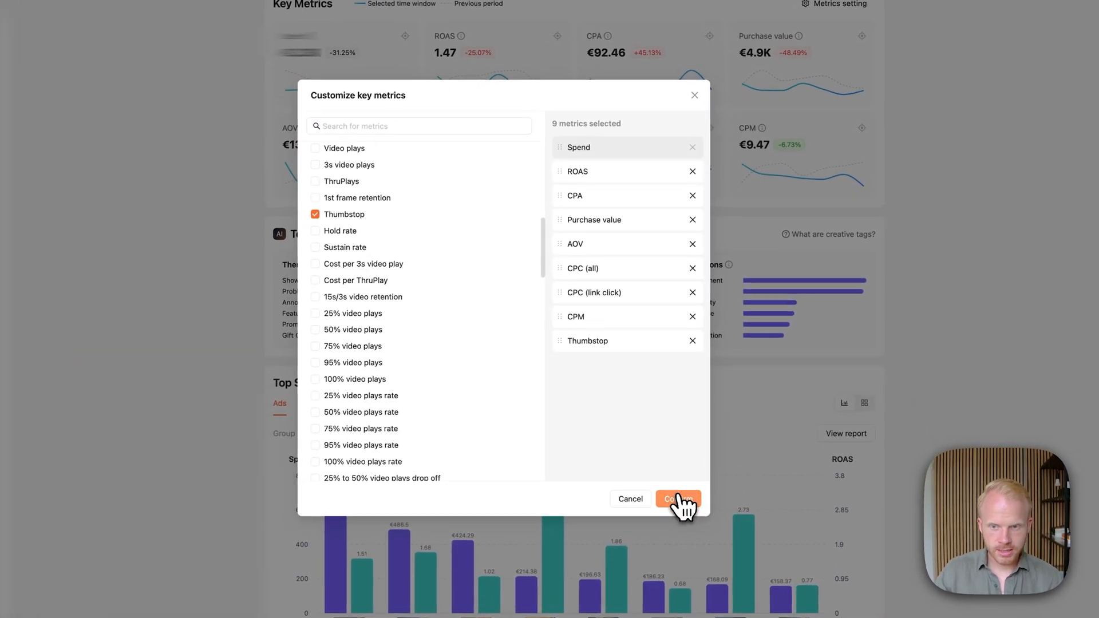
click(678, 499)
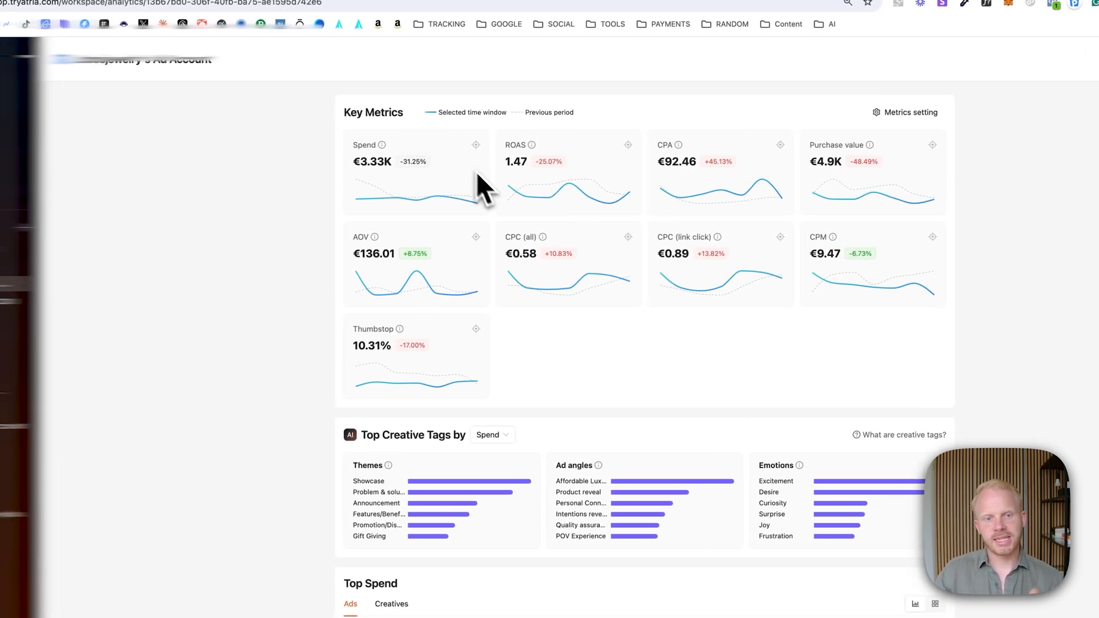
scroll(down, 3)
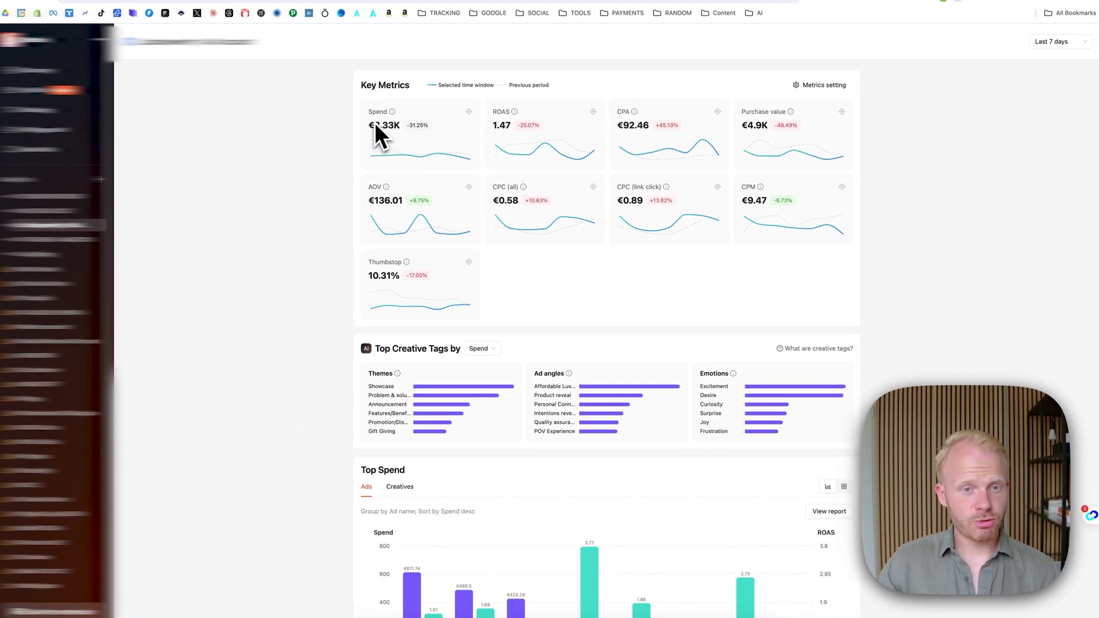
mouse_move(419, 131)
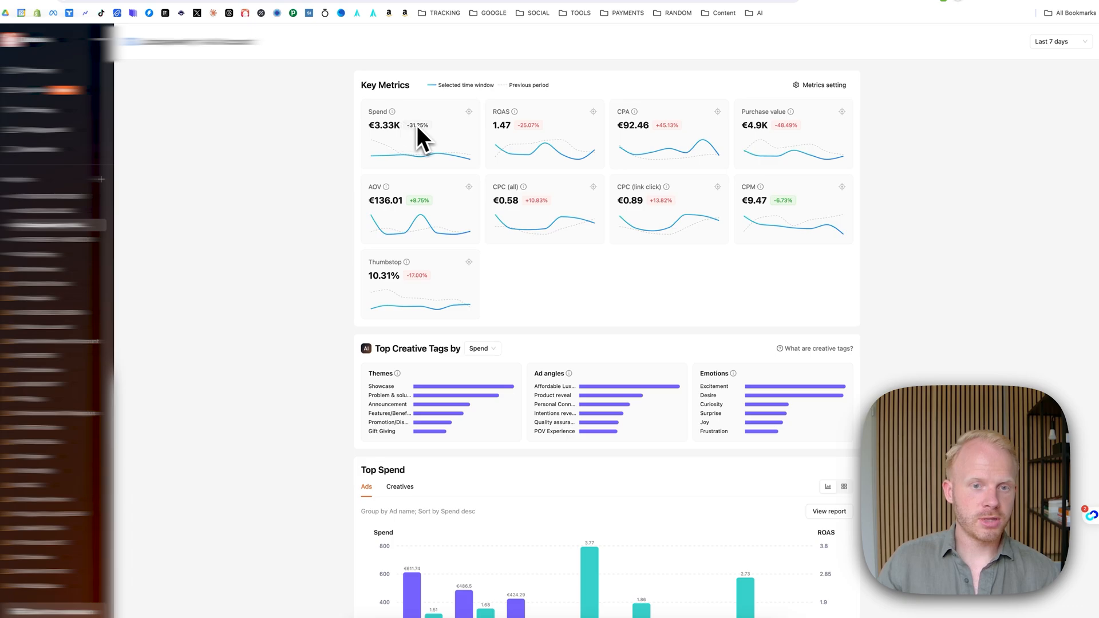
mouse_move(418, 139)
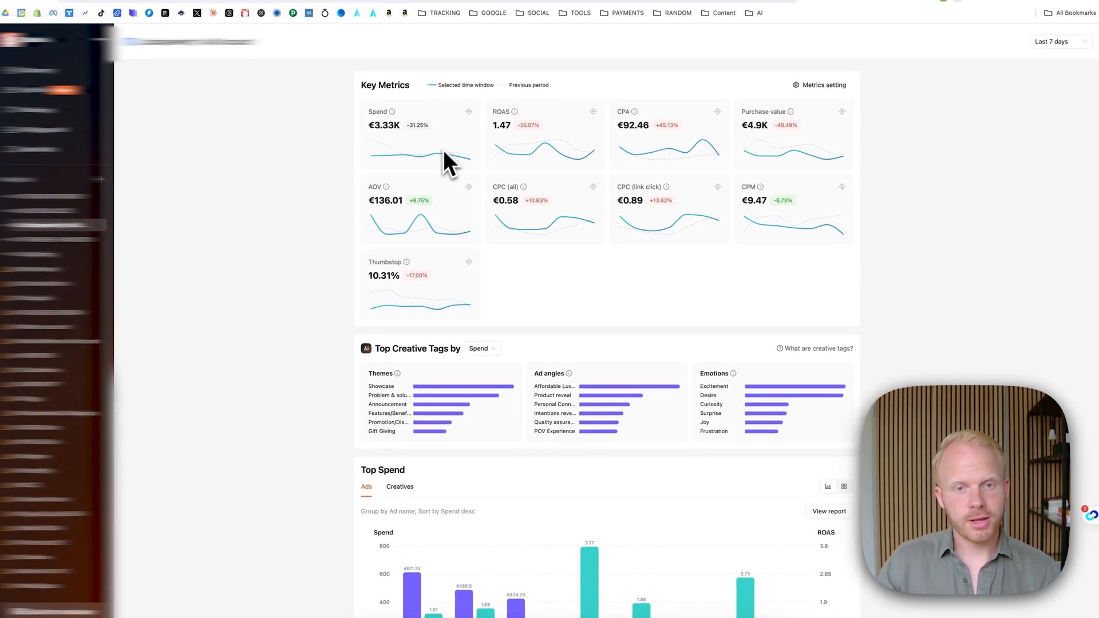
mouse_move(583, 127)
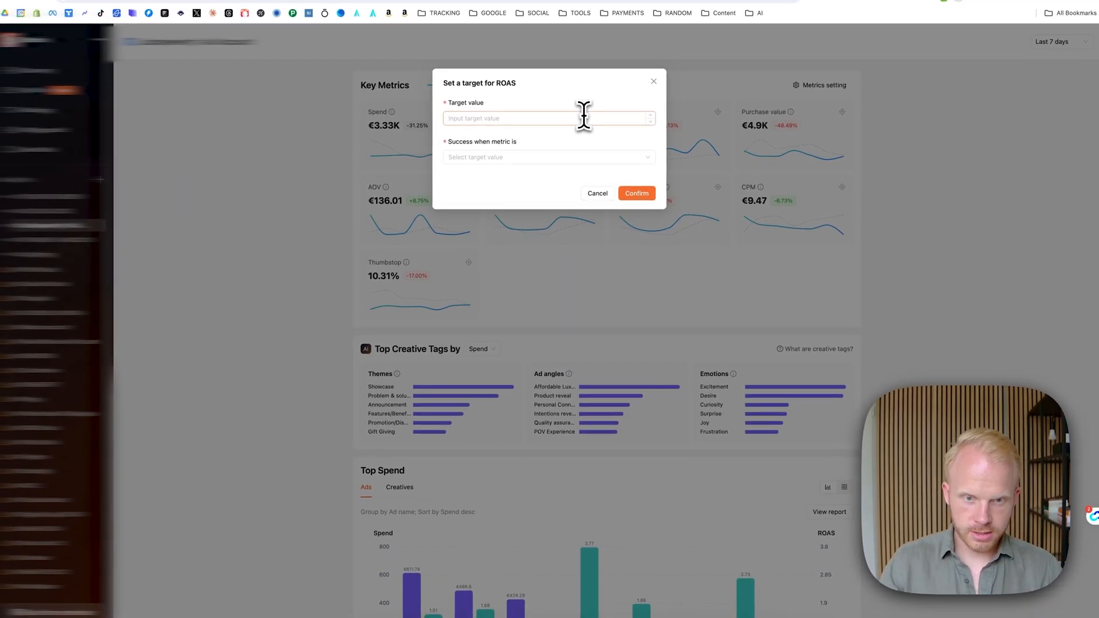
Step: Enter a ROAS target of 3 counted as success at or higher than the target
text(3)
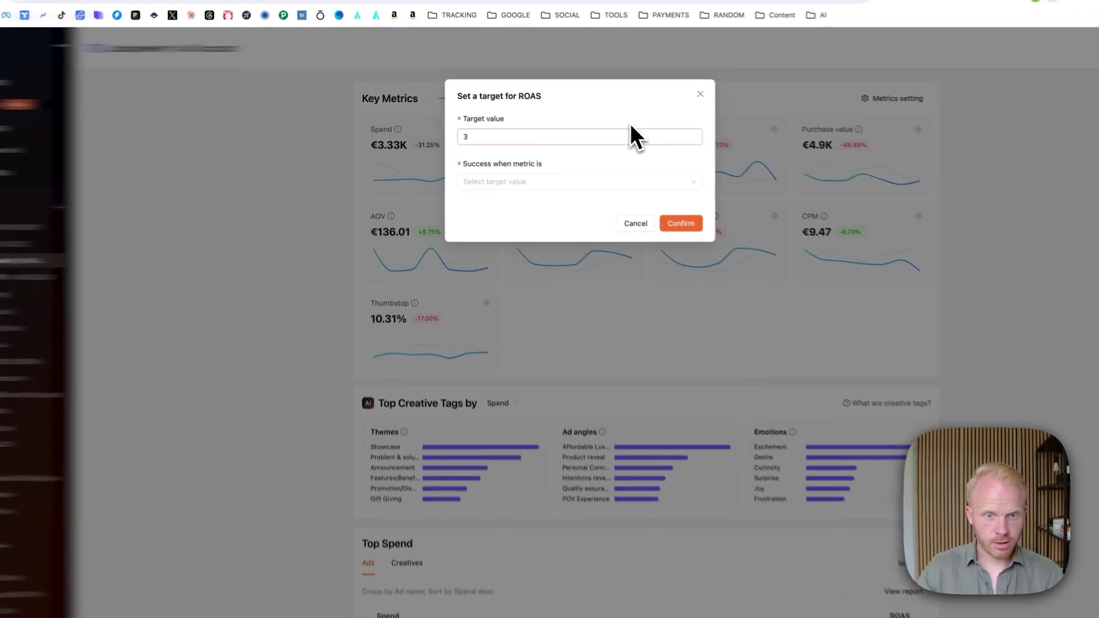
click(578, 181)
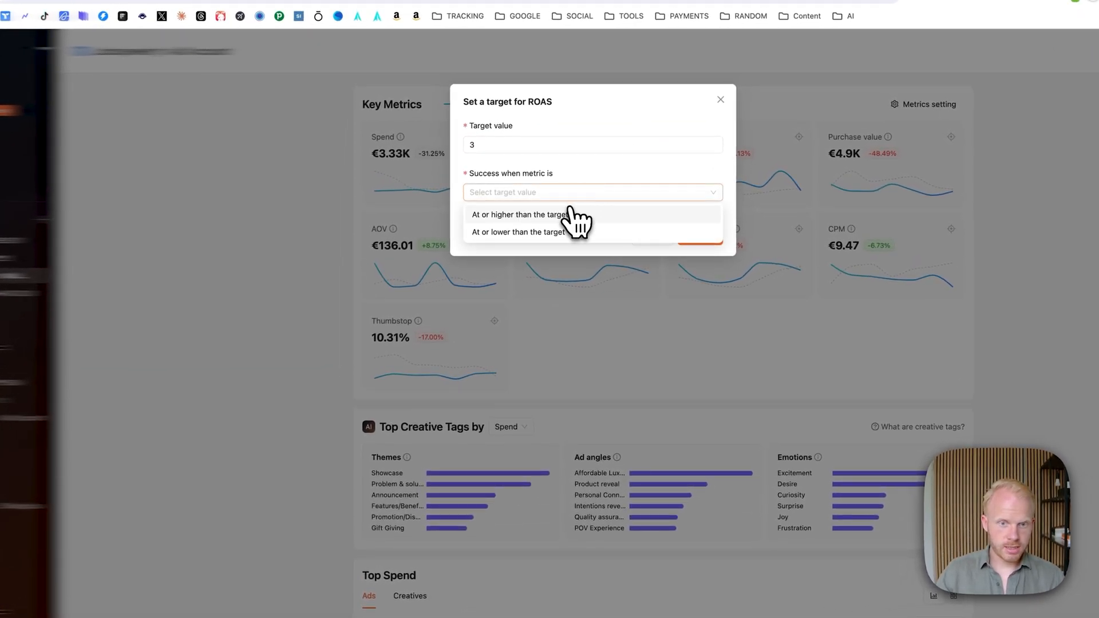
click(522, 215)
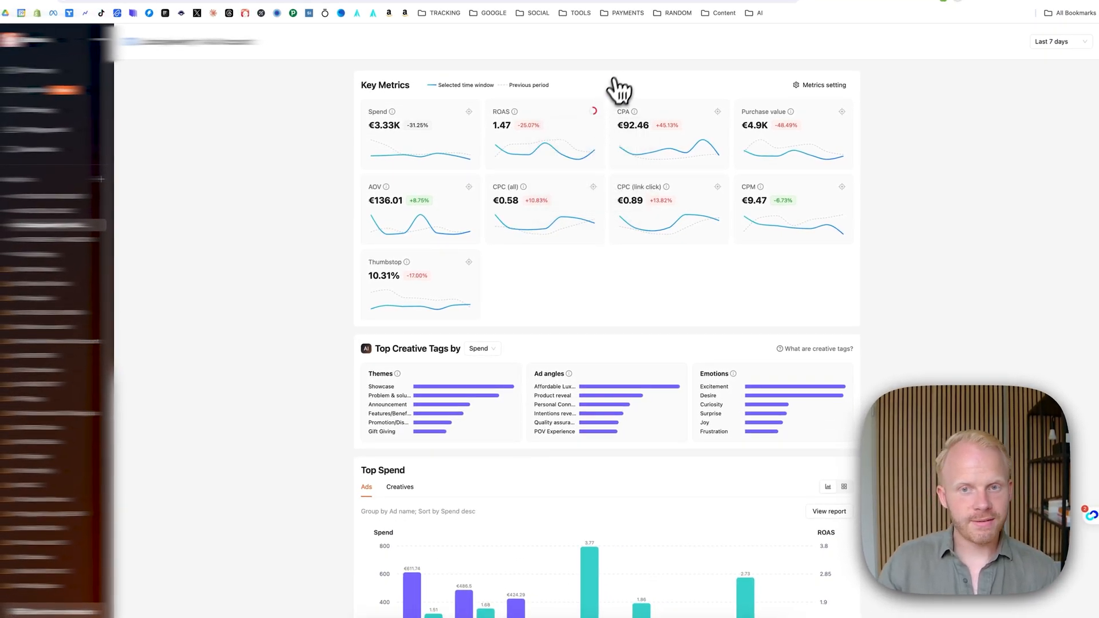
mouse_move(718, 111)
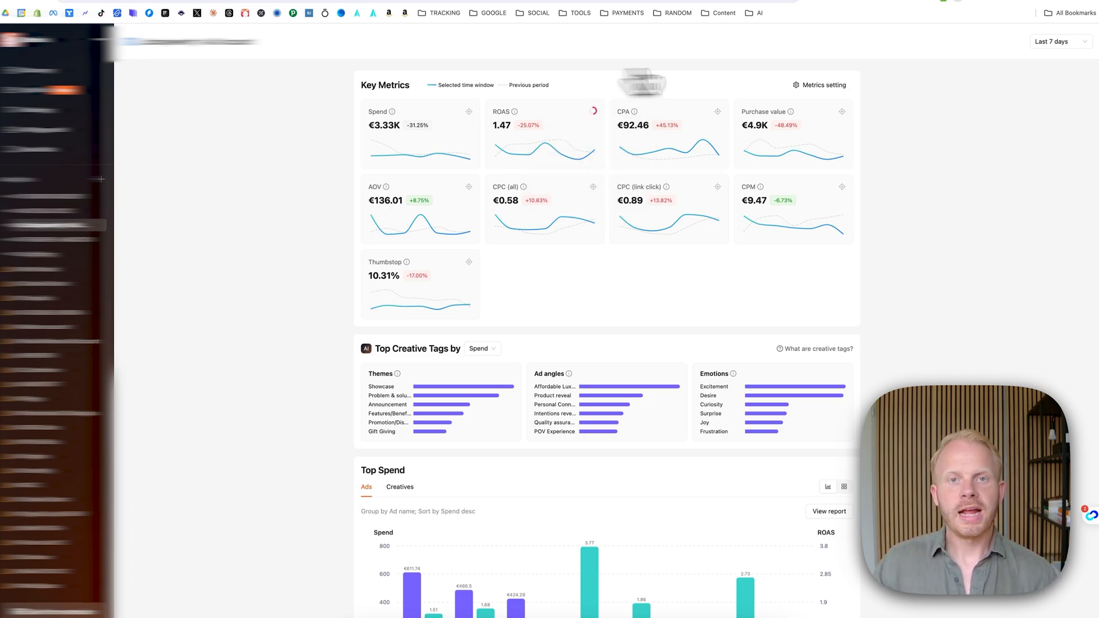
Step: Pick a custom range starting Aug 9, landing the overview on the last 14 days
click(1052, 41)
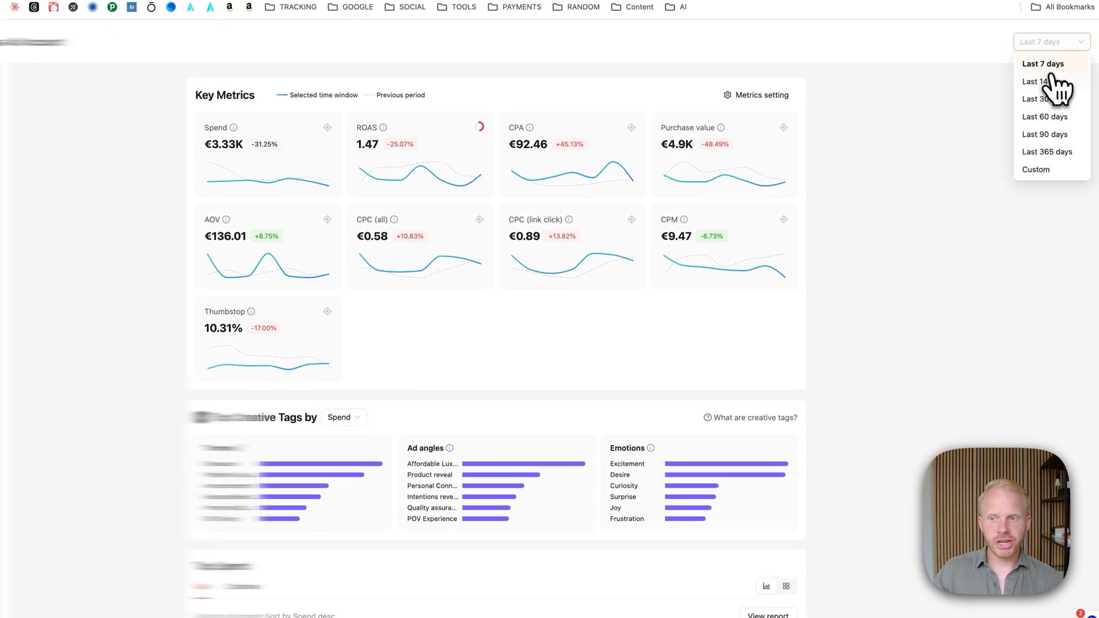
click(1035, 169)
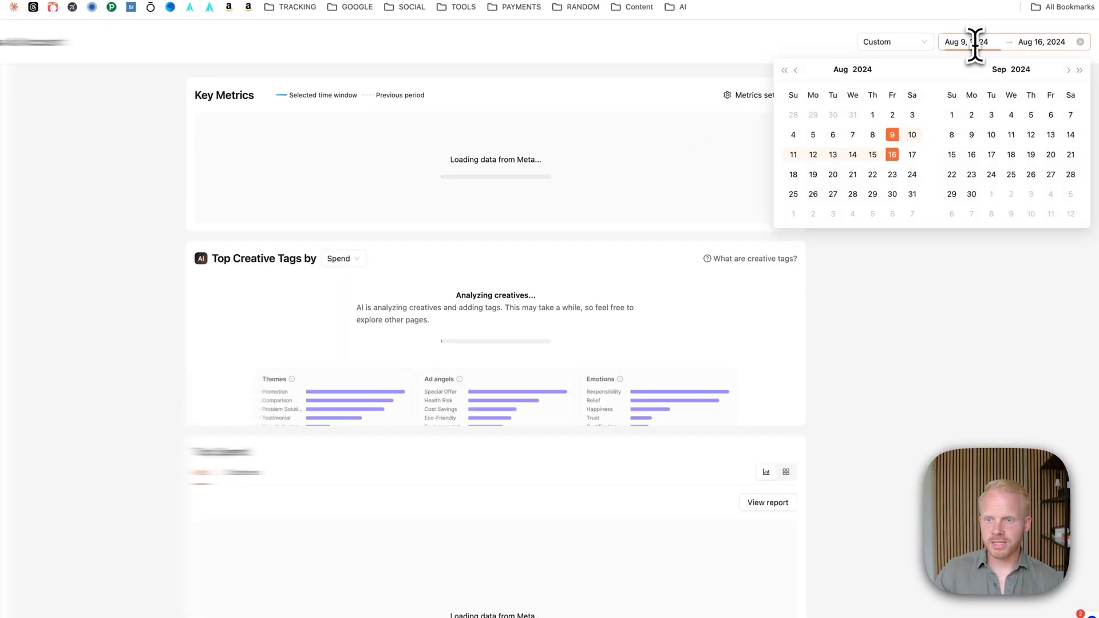
click(892, 155)
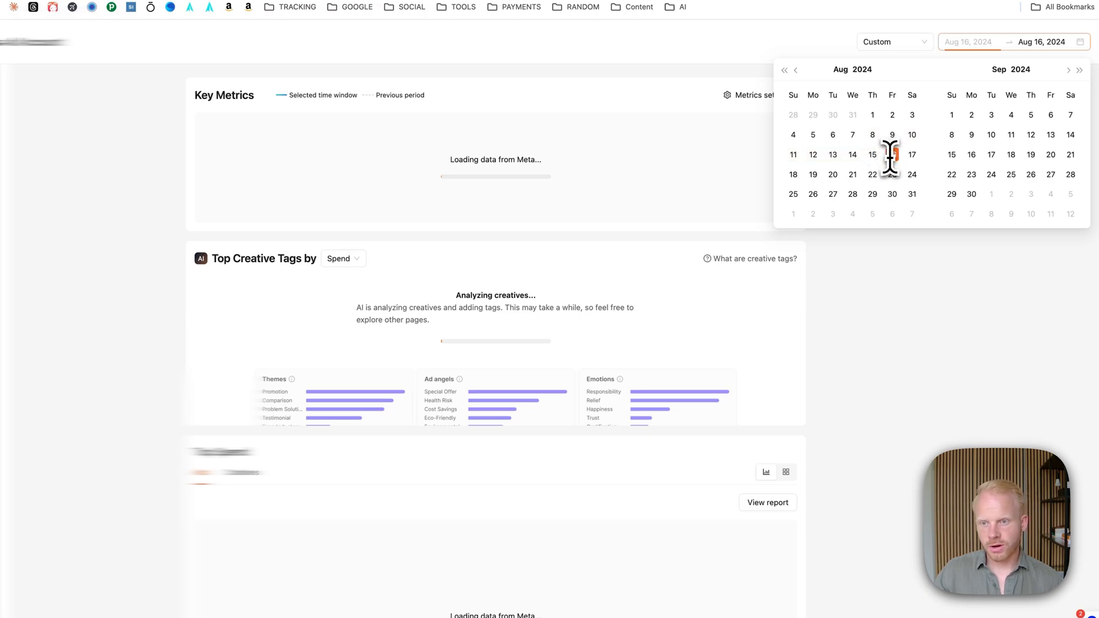
click(893, 135)
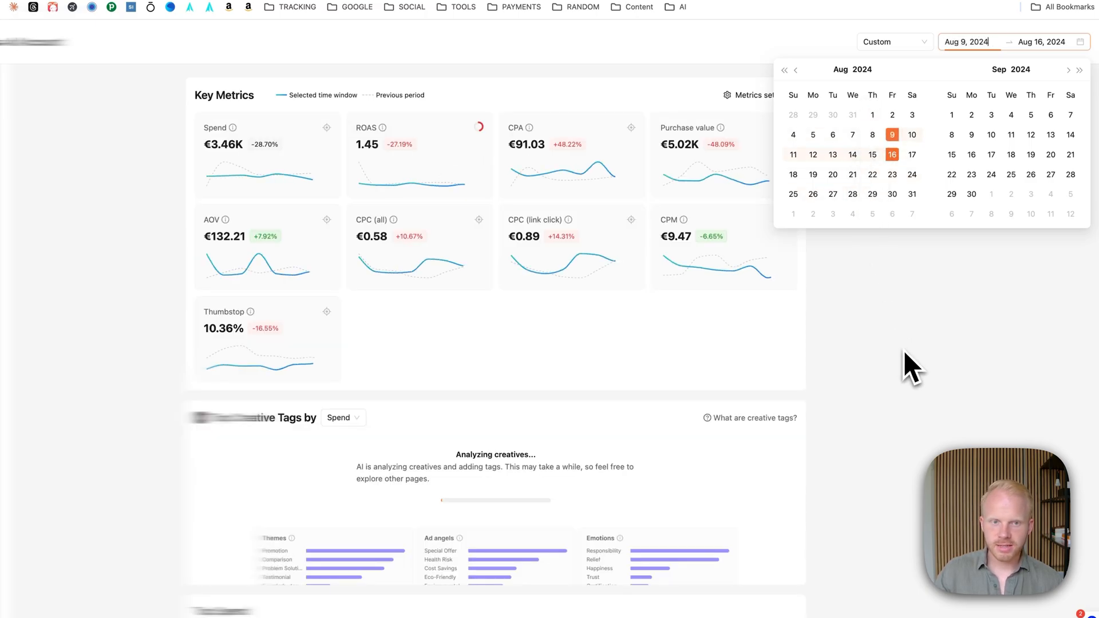
click(909, 364)
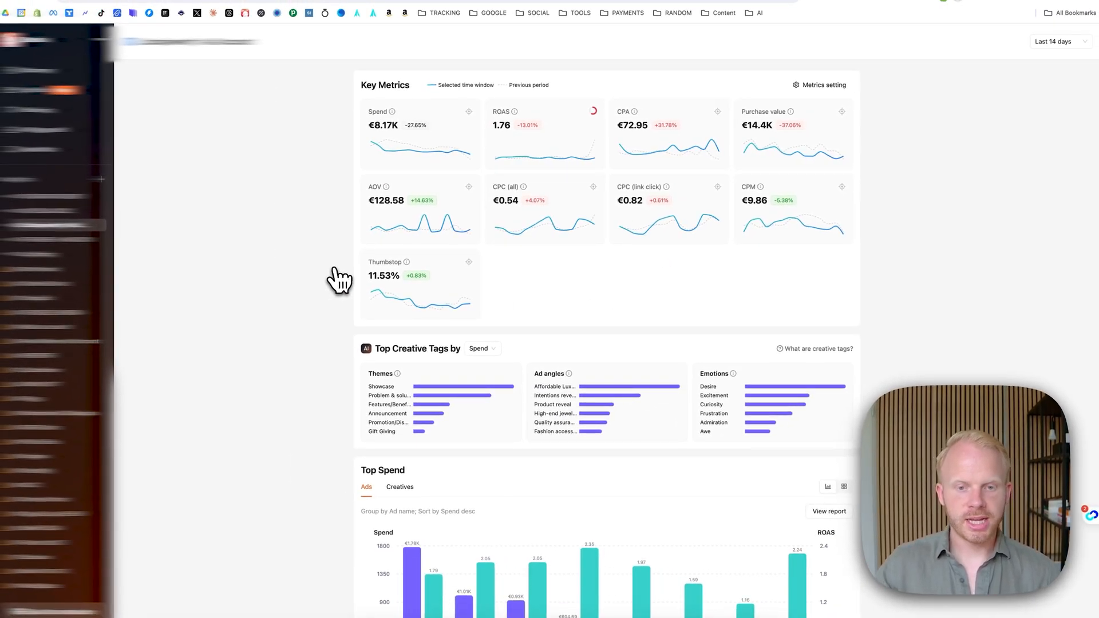
scroll(down, 3)
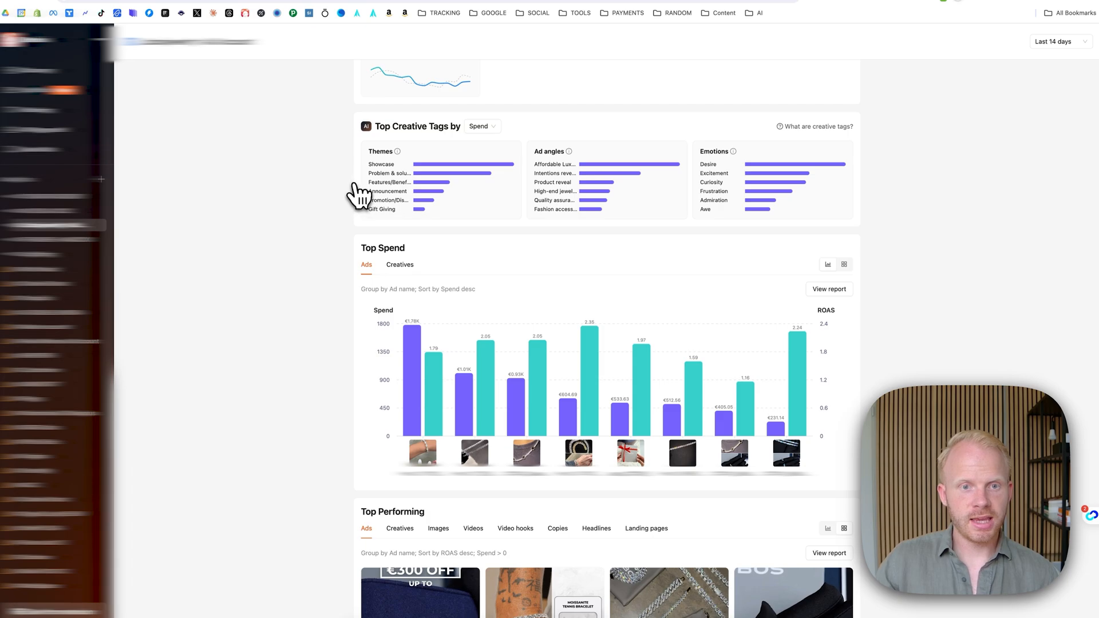
mouse_move(819, 127)
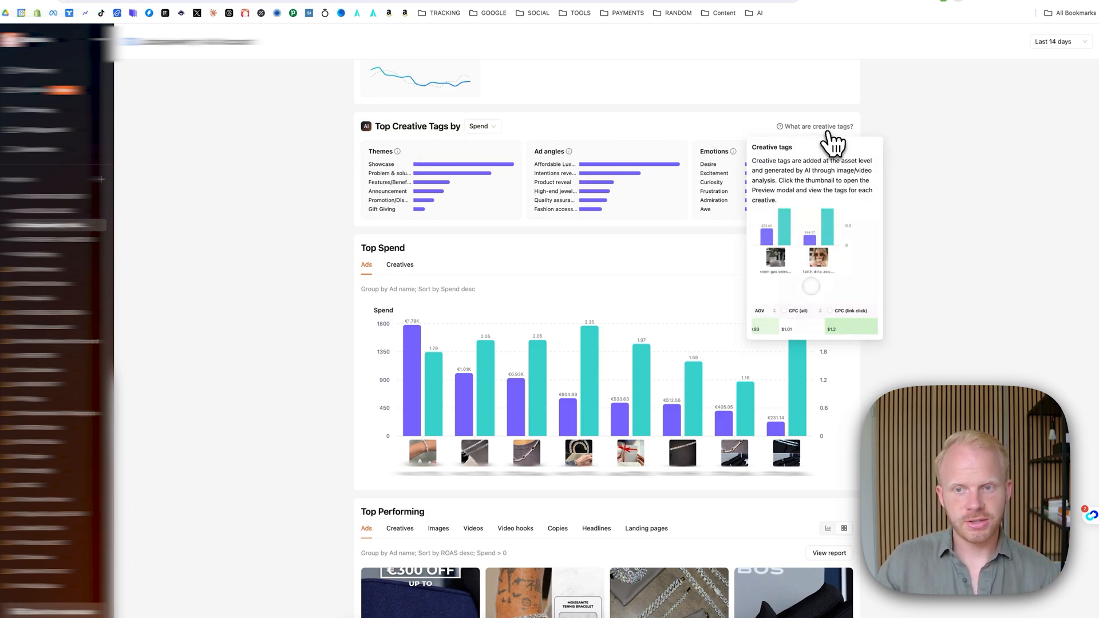
mouse_move(739, 145)
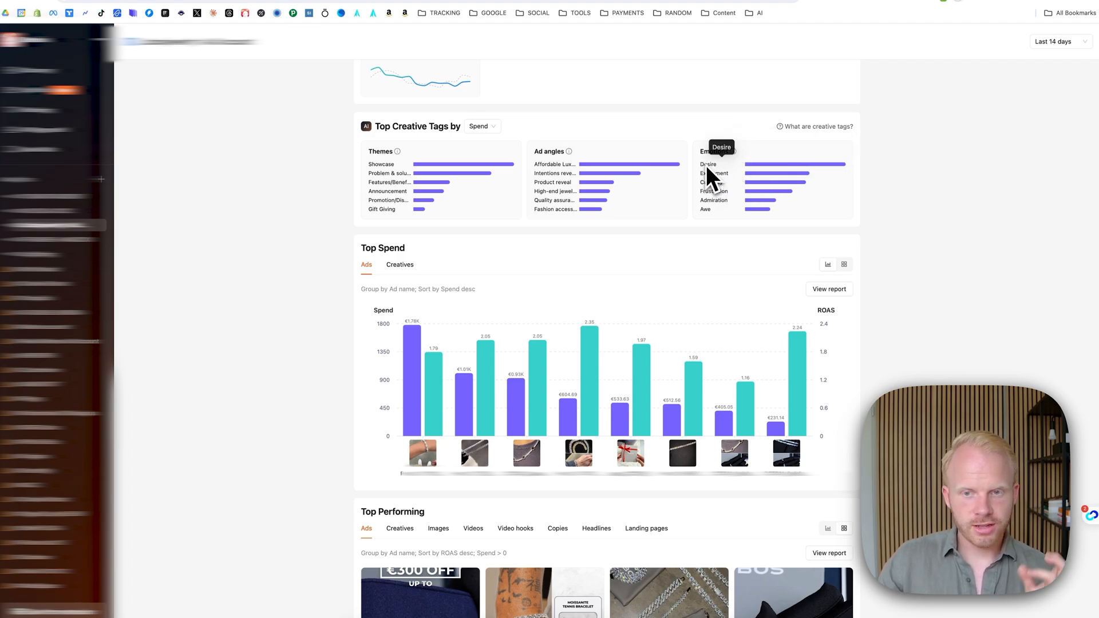
mouse_move(720, 188)
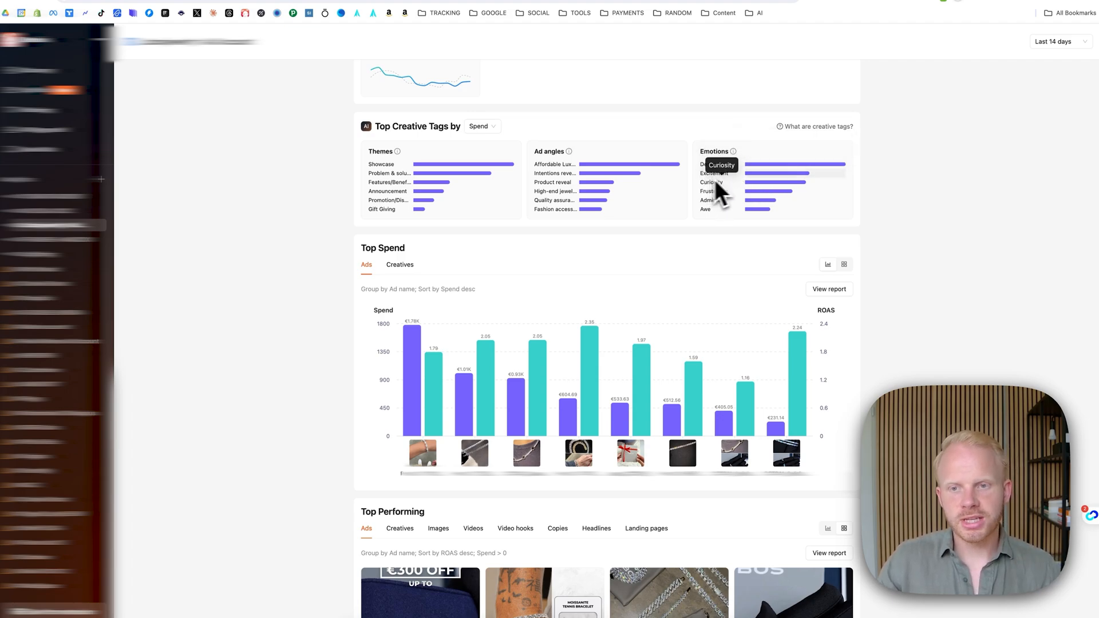
scroll(down, 3)
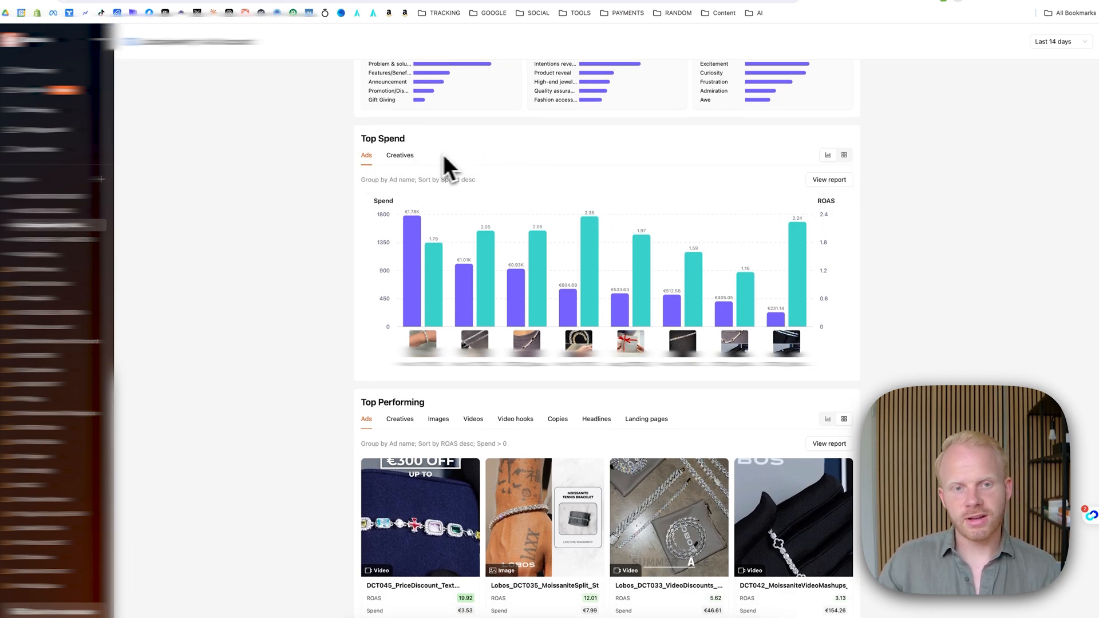
click(399, 156)
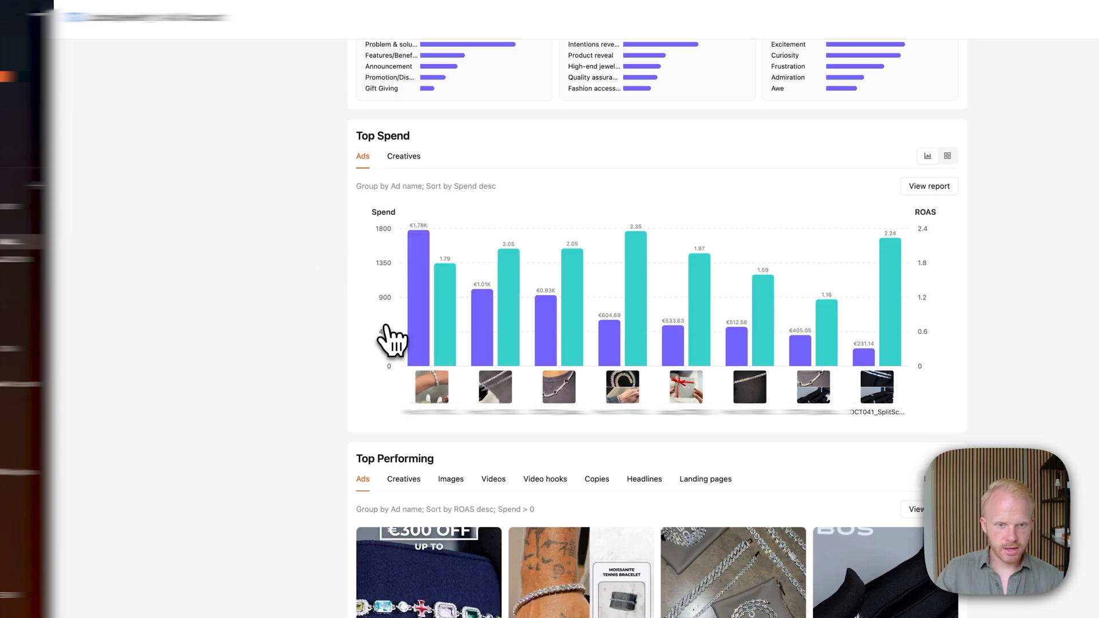
click(947, 155)
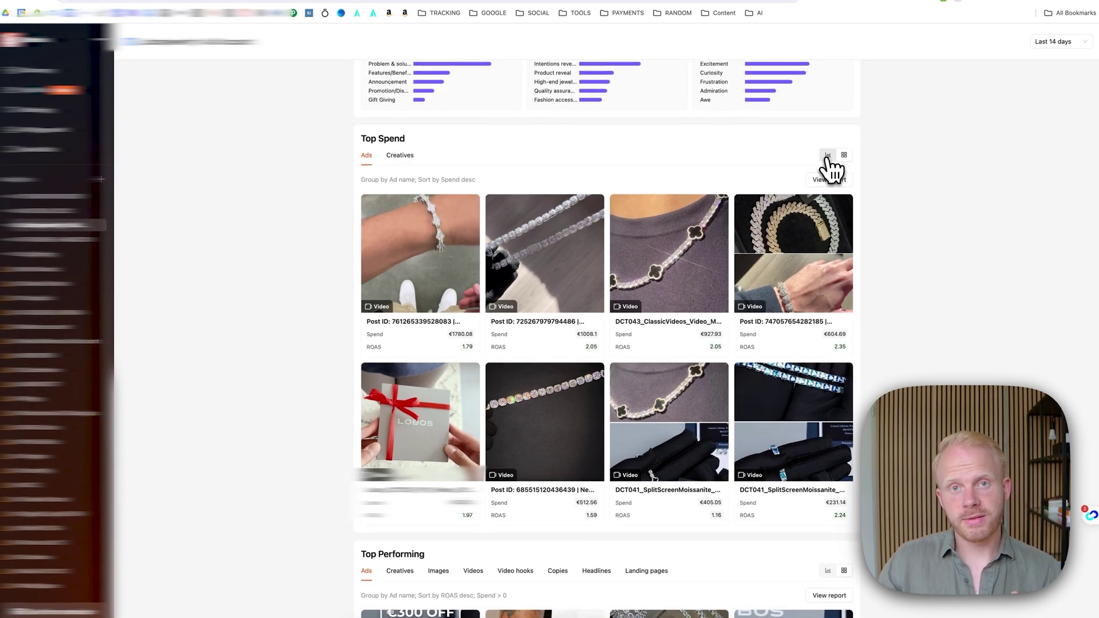
click(827, 154)
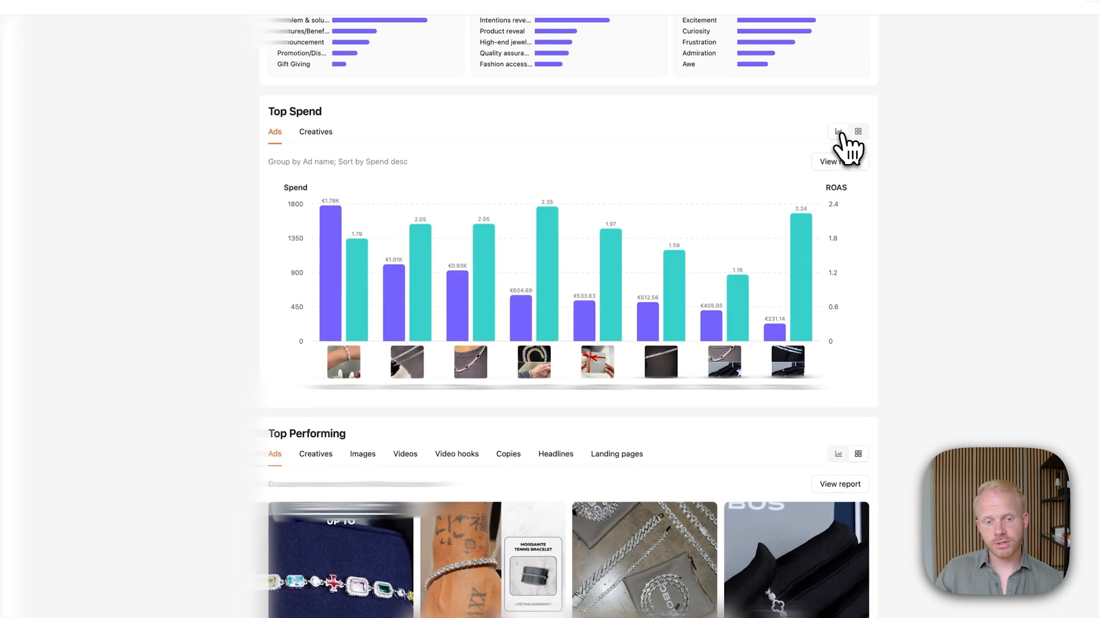
scroll(down, 3)
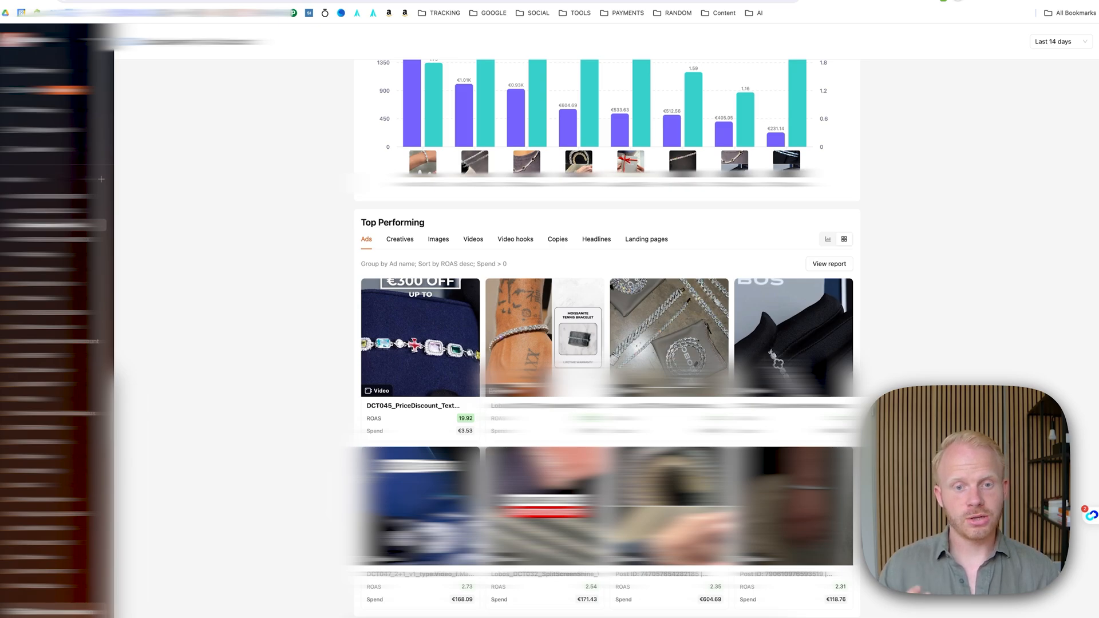
mouse_move(280, 294)
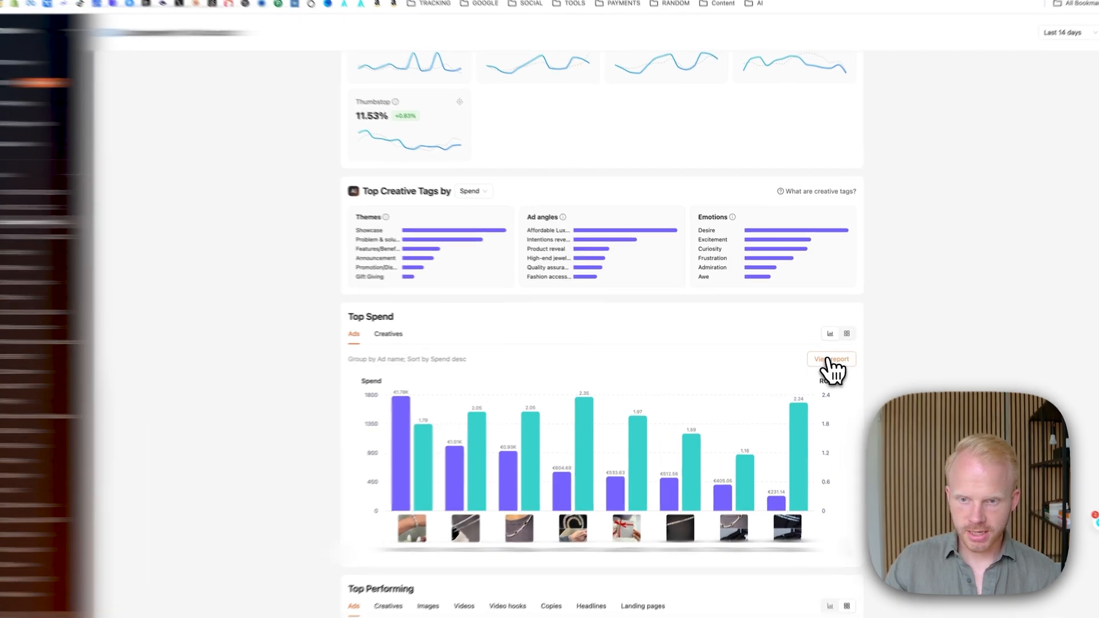
Step: View the full Top spend ads report and scroll to its per-ad metrics table
scroll(down, 3)
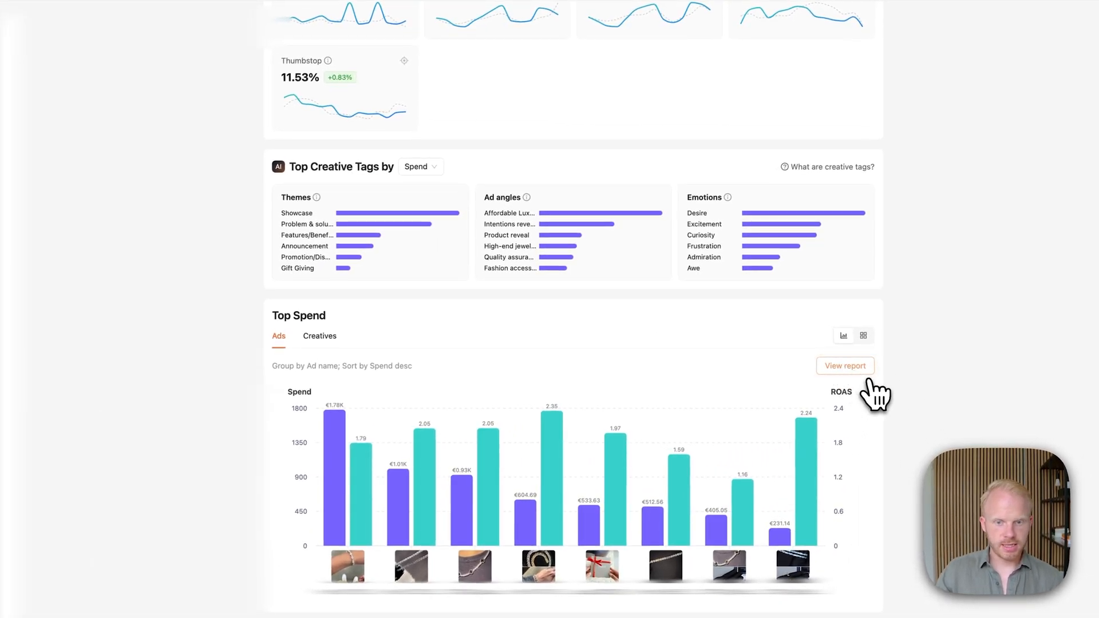
click(844, 365)
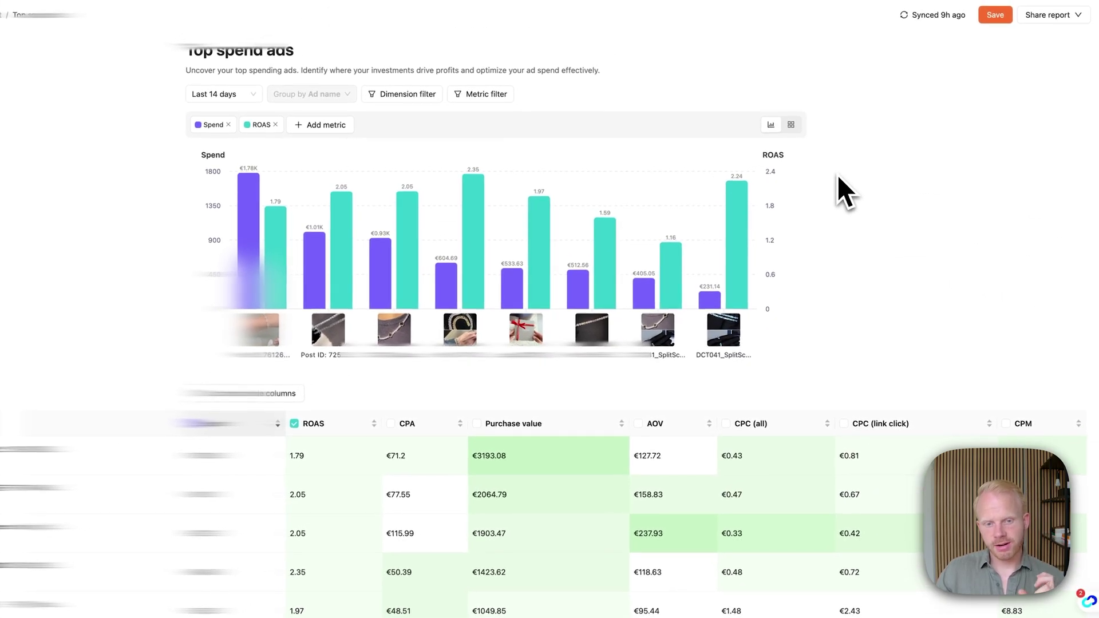
scroll(down, 3)
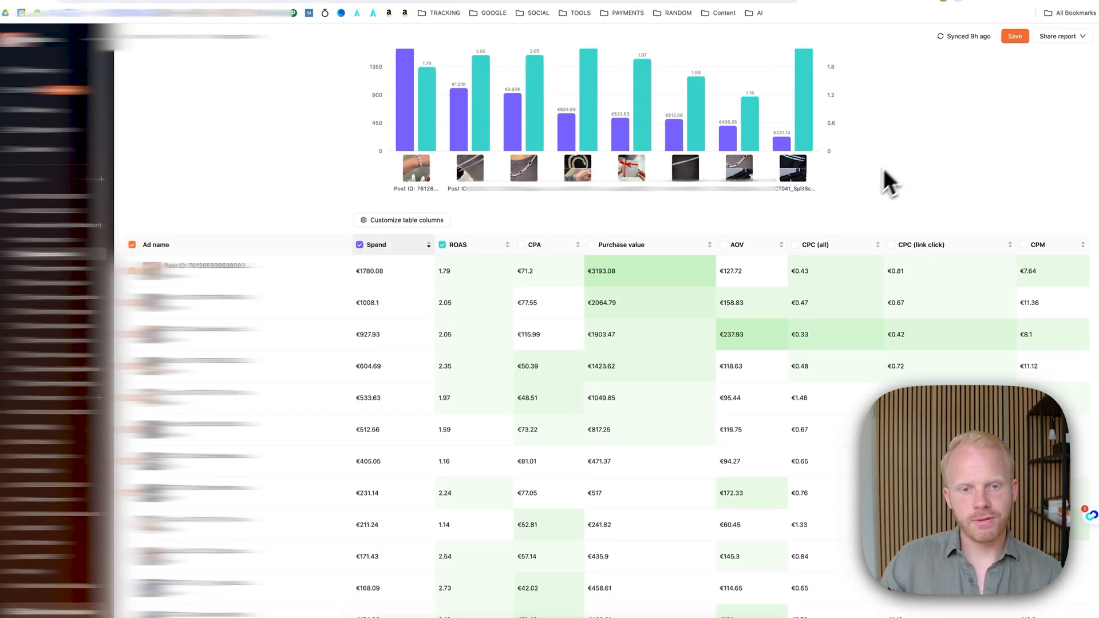
mouse_move(597, 285)
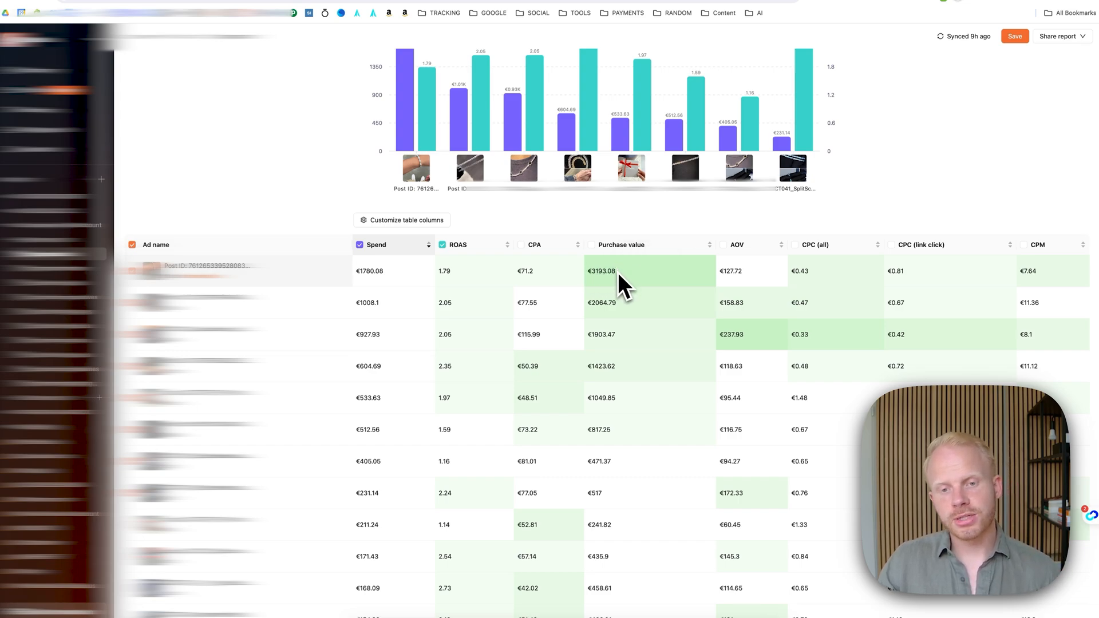
mouse_move(617, 282)
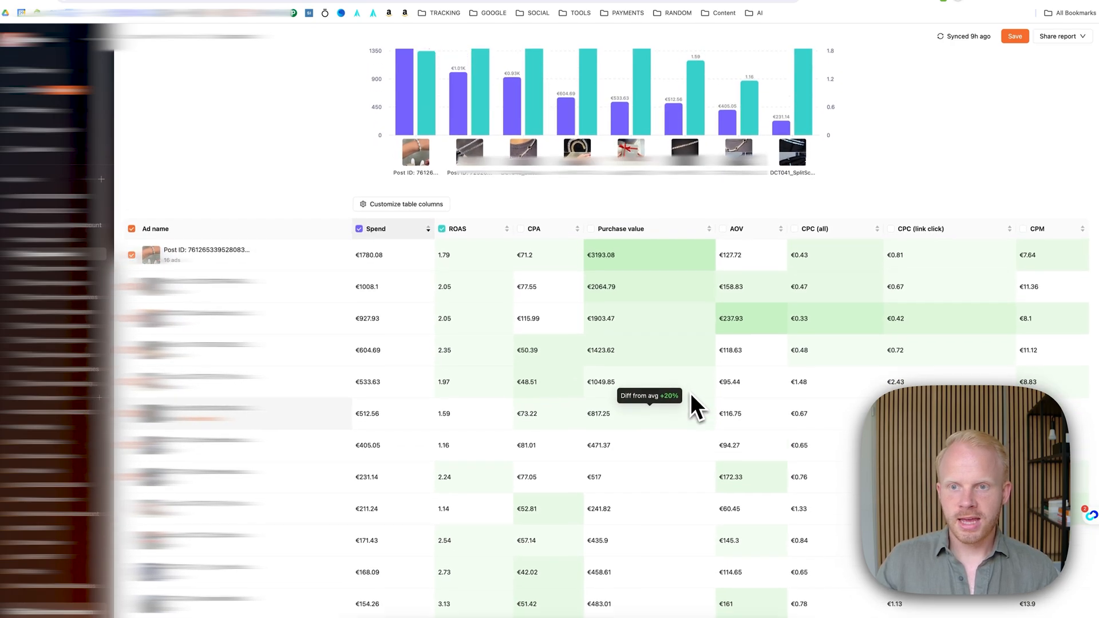
Step: Add the Click to ATC column from Conversion_funnel to the table and confirm
click(400, 203)
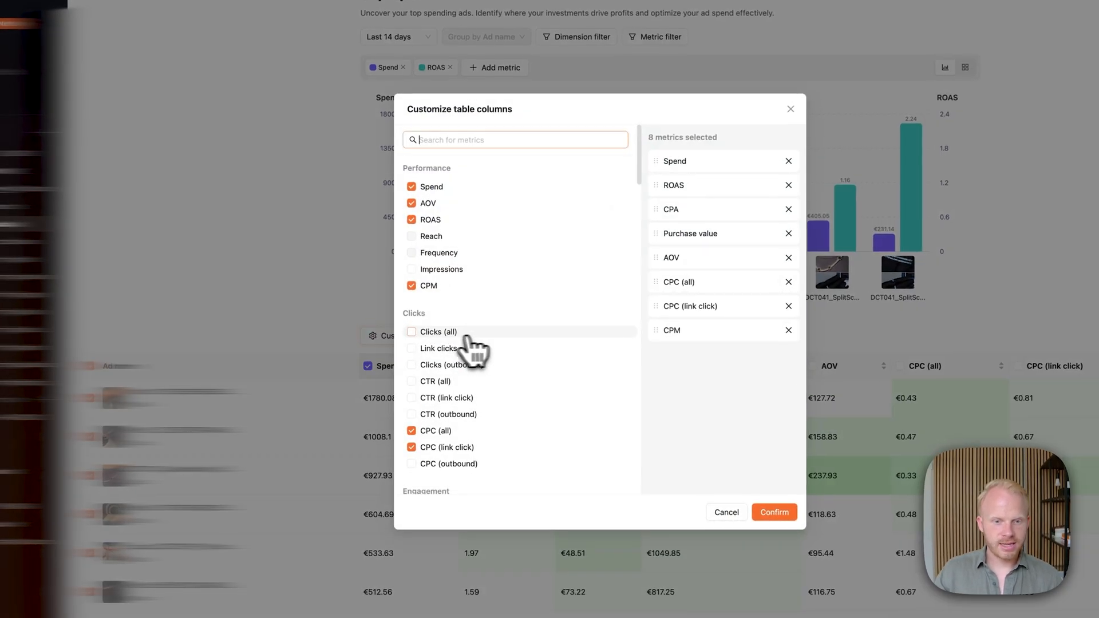
scroll(down, 3)
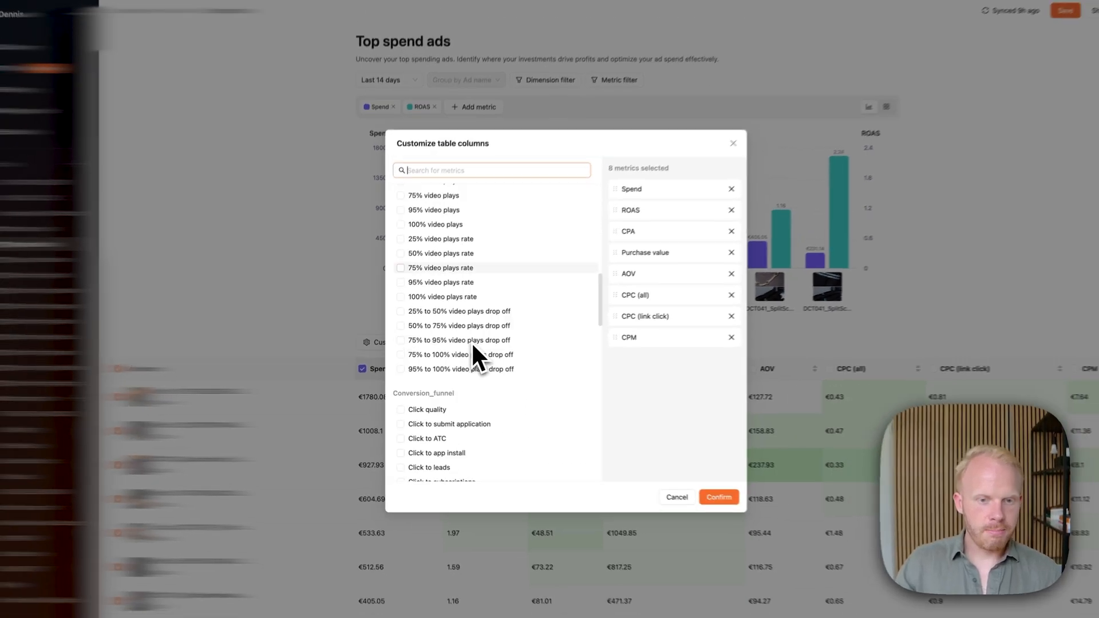
scroll(down, 3)
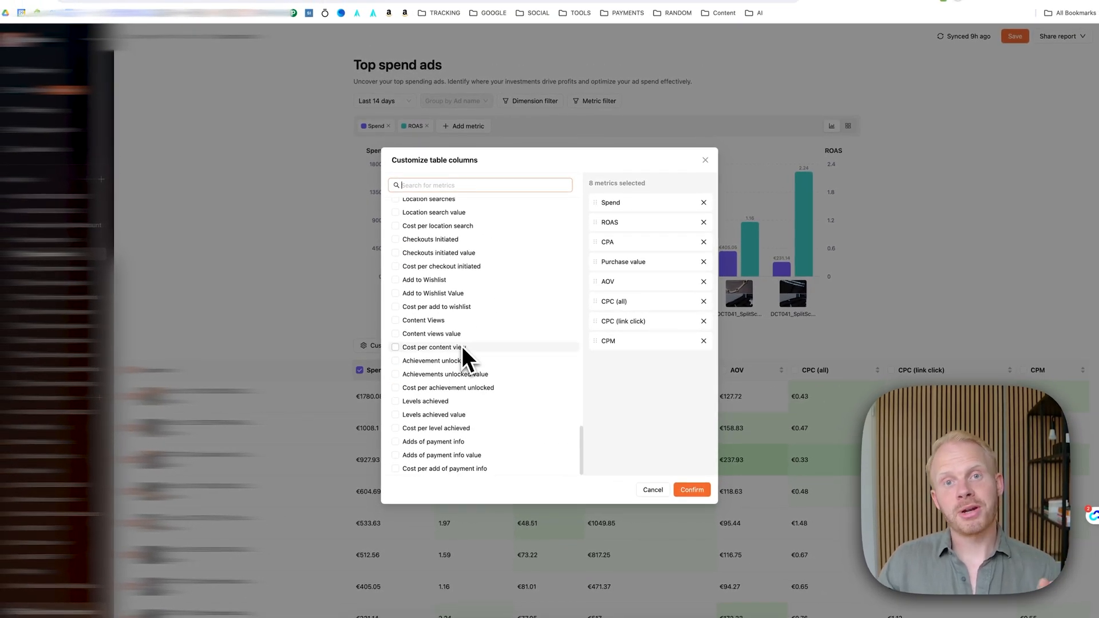
mouse_move(432, 347)
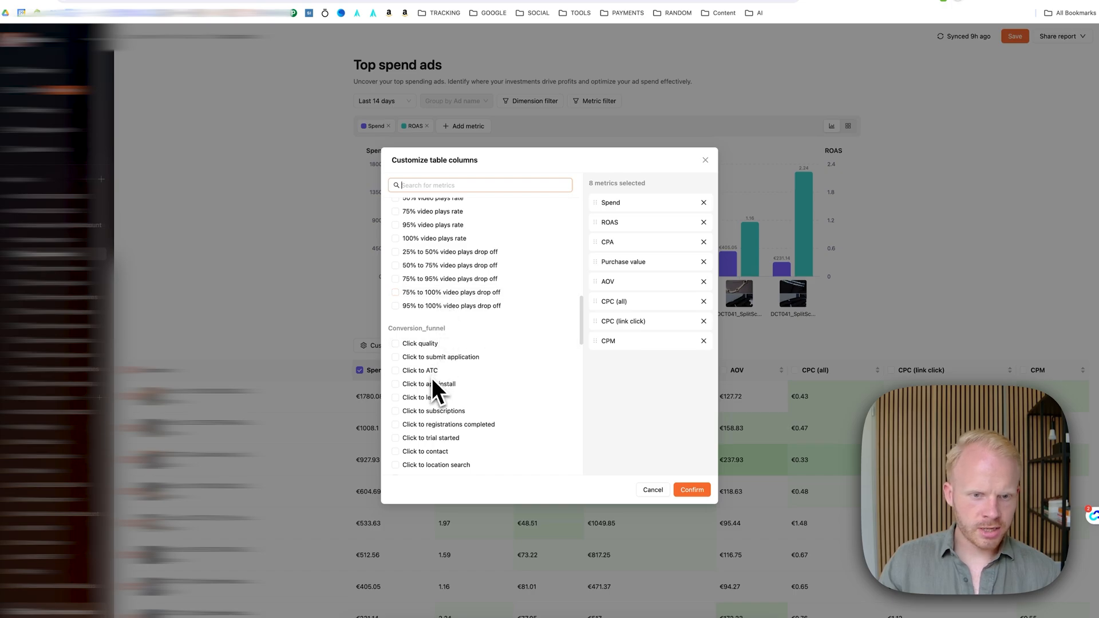
click(396, 371)
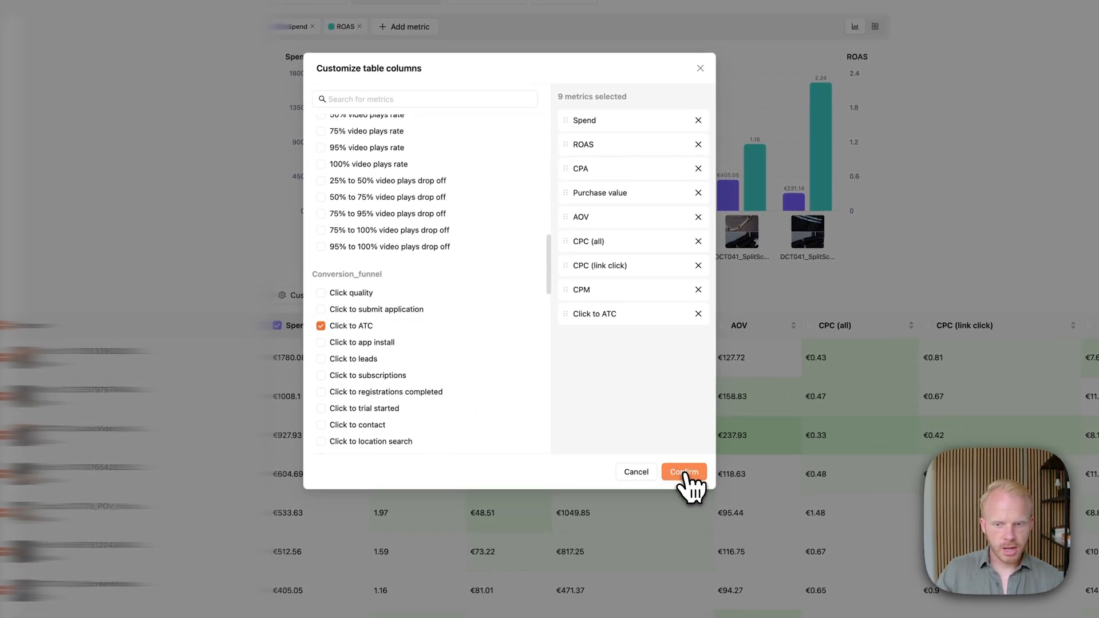
click(684, 472)
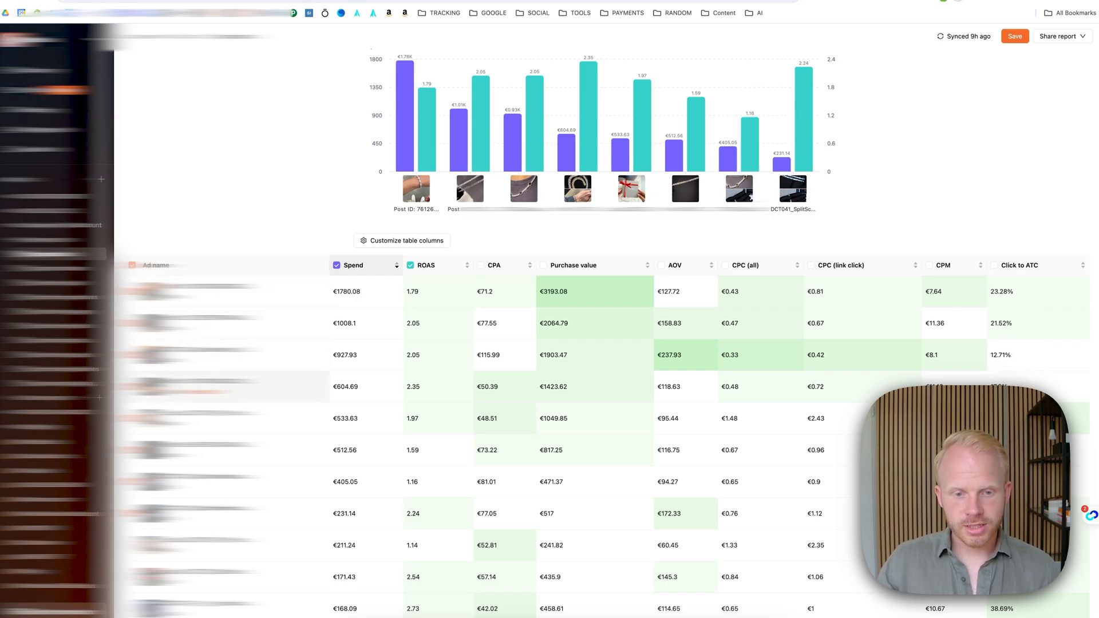
mouse_move(828, 295)
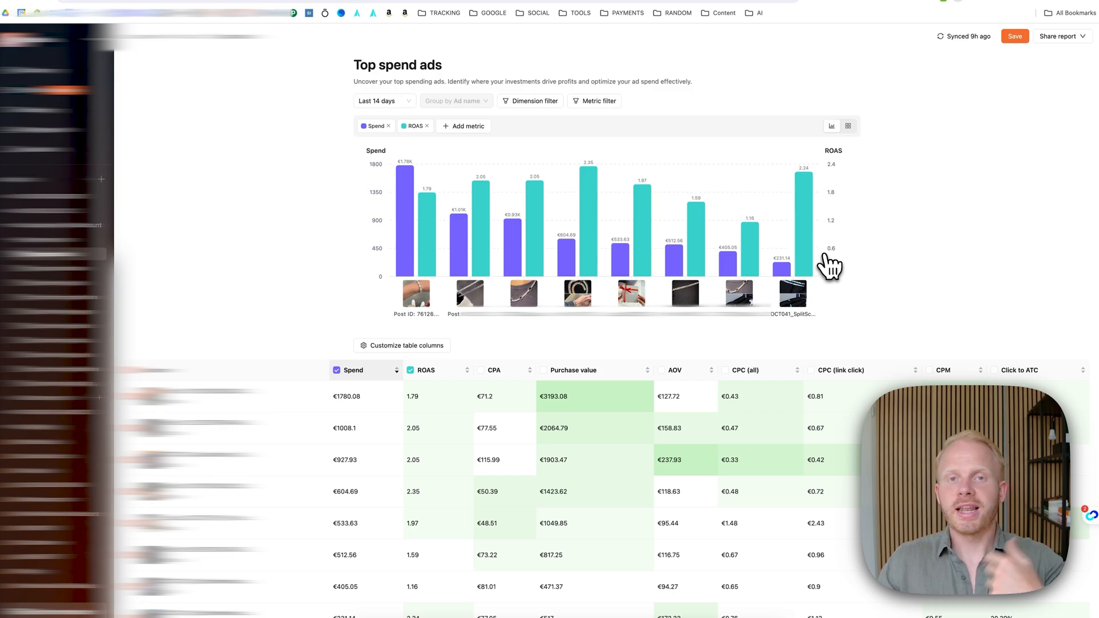
mouse_move(812, 257)
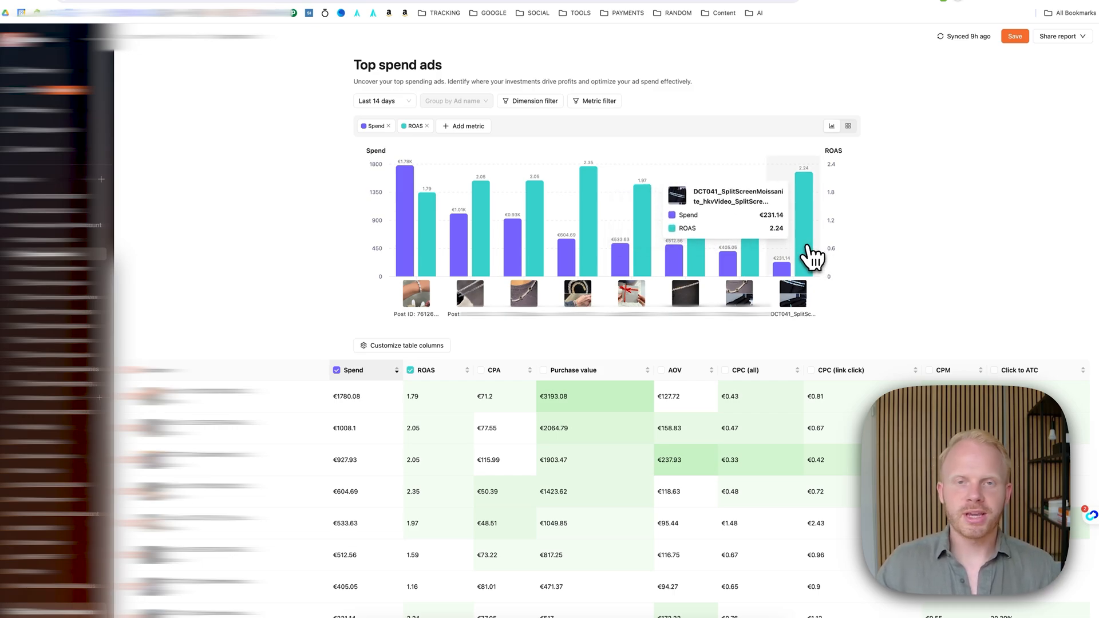
mouse_move(909, 192)
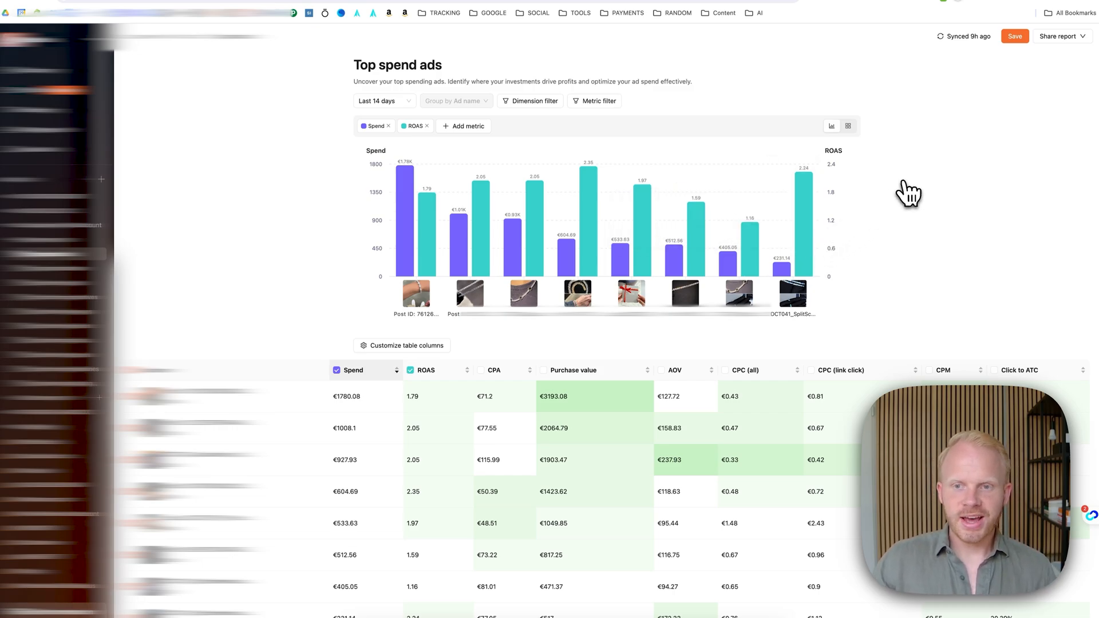
mouse_move(880, 212)
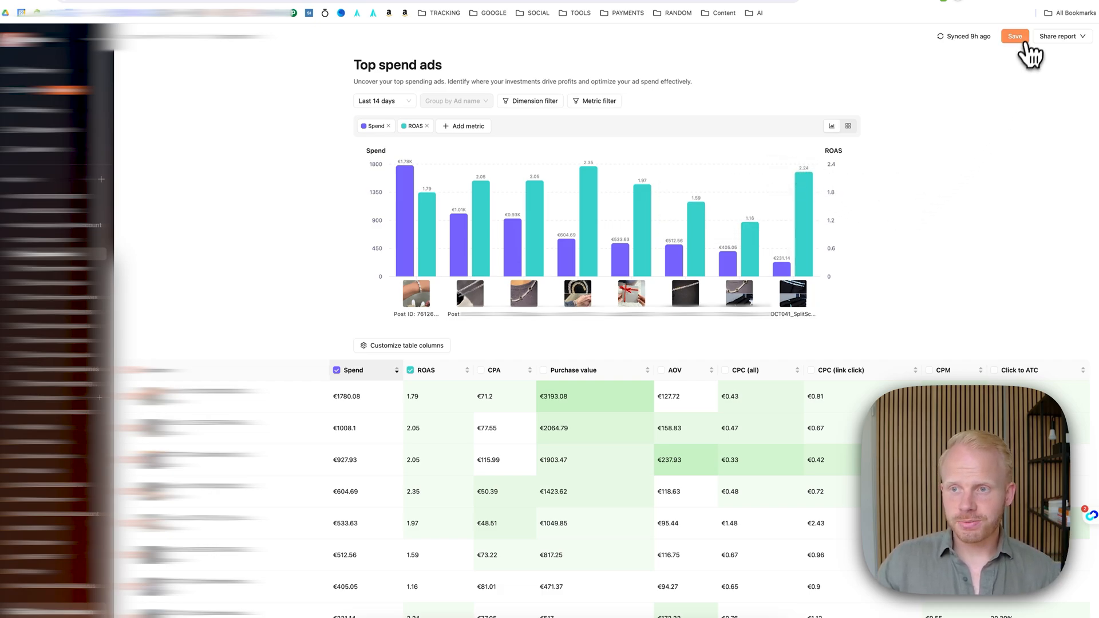
Step: Share a new snapshot of the report, then reopen the Share report menu
click(1060, 35)
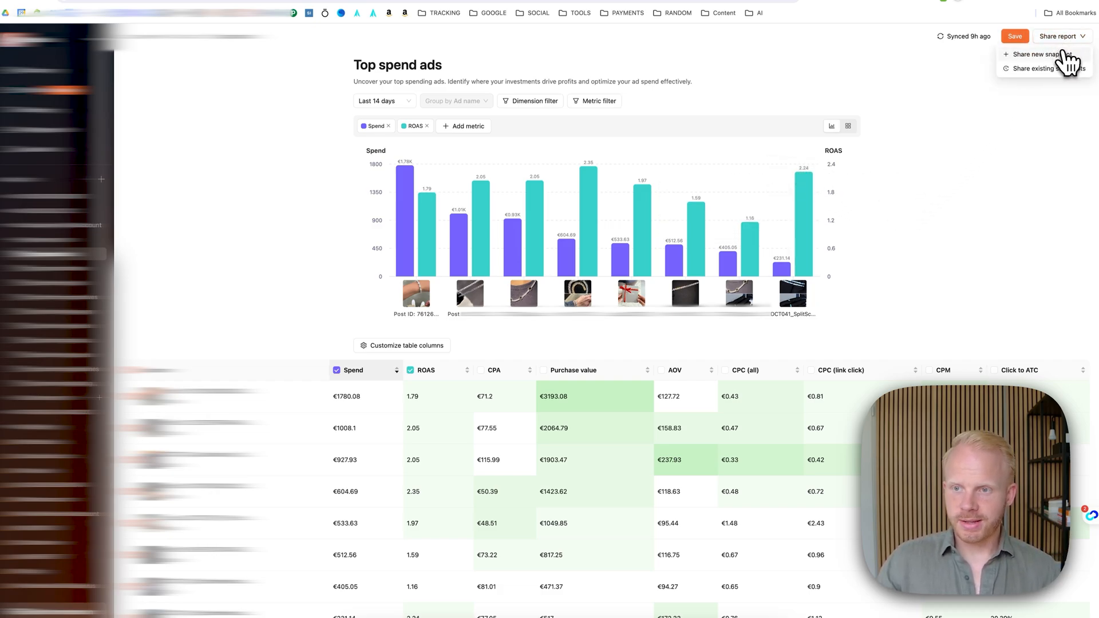
click(1035, 54)
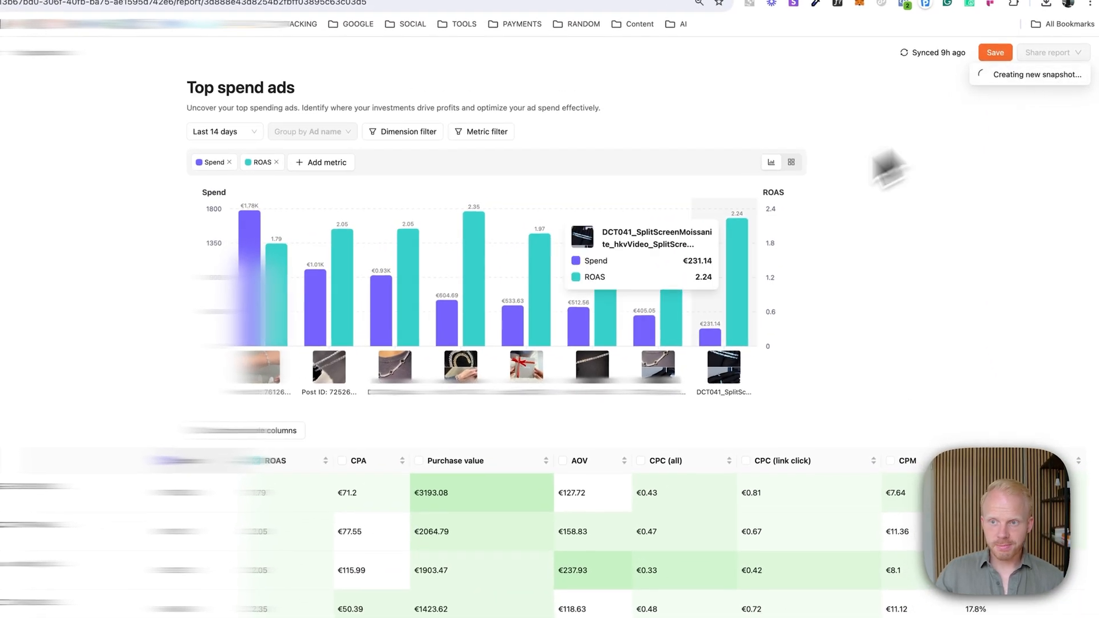
click(1053, 52)
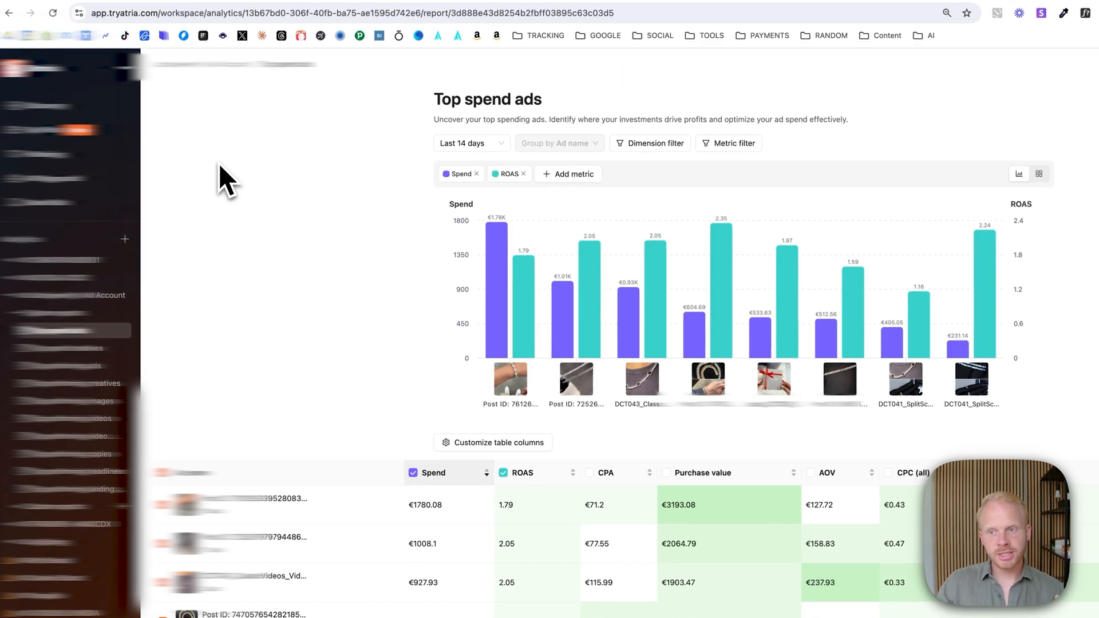
click(1051, 63)
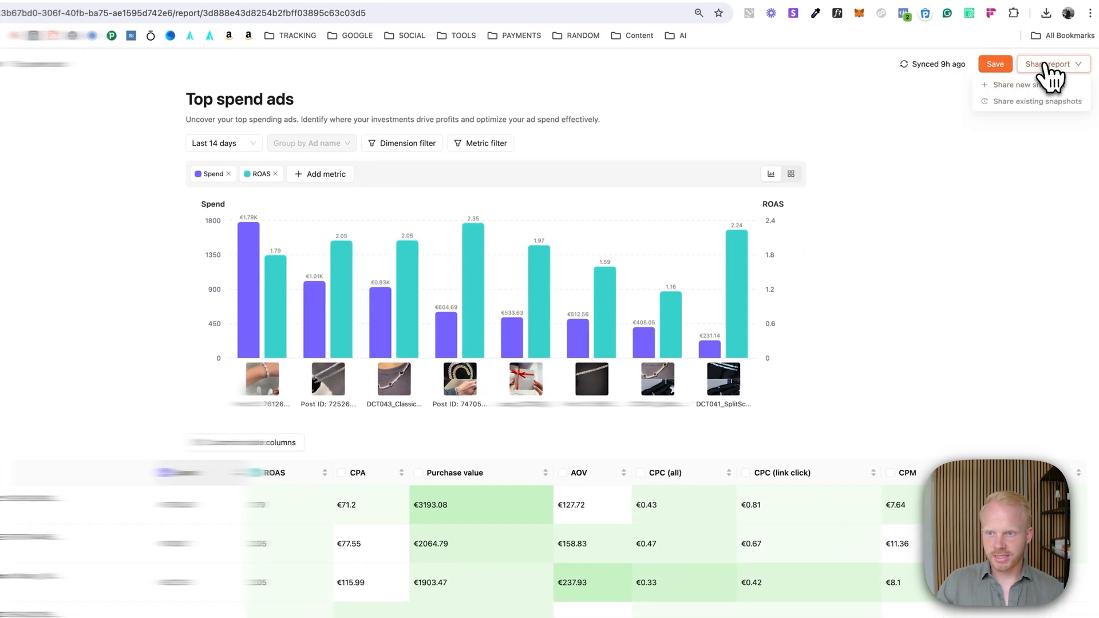
click(1039, 101)
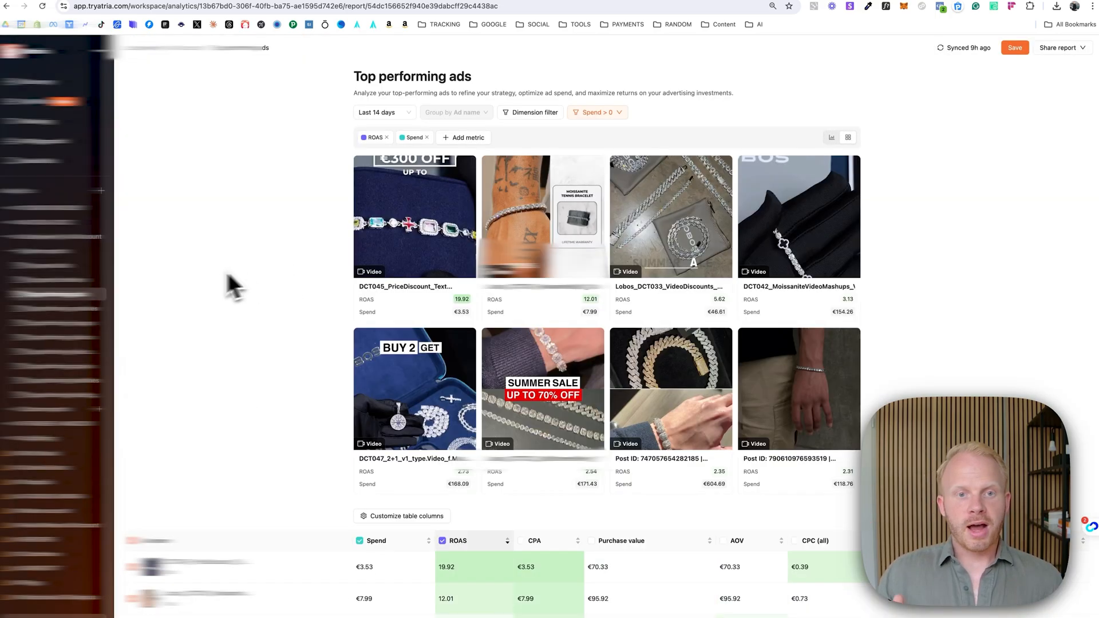
mouse_move(210, 291)
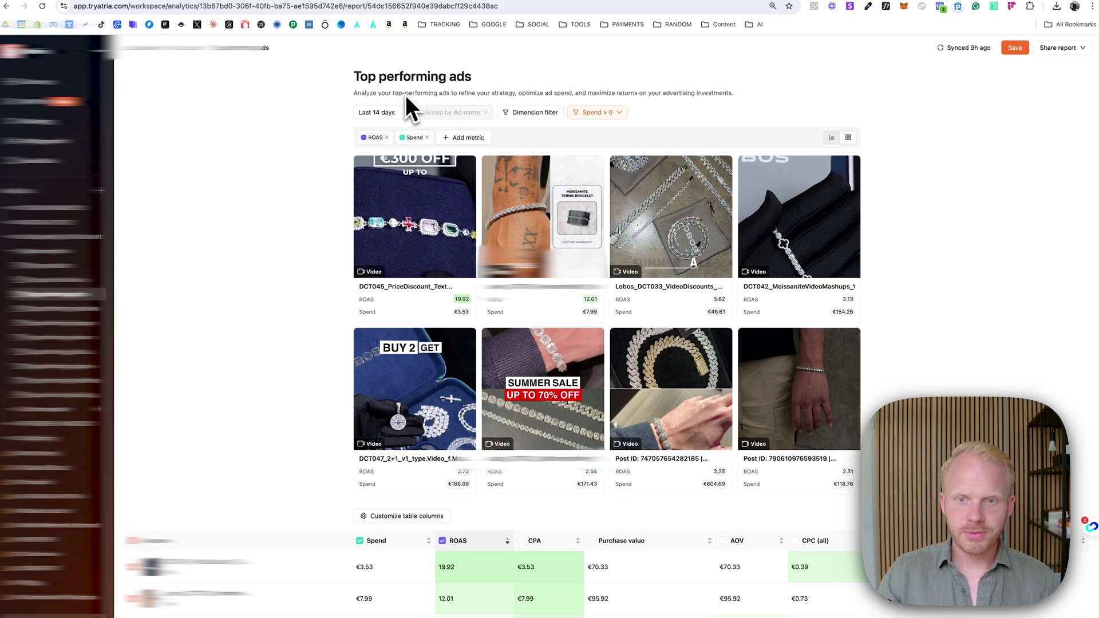
Step: Scroll through the Top performing ads cards ranked by ROAS
scroll(down, 3)
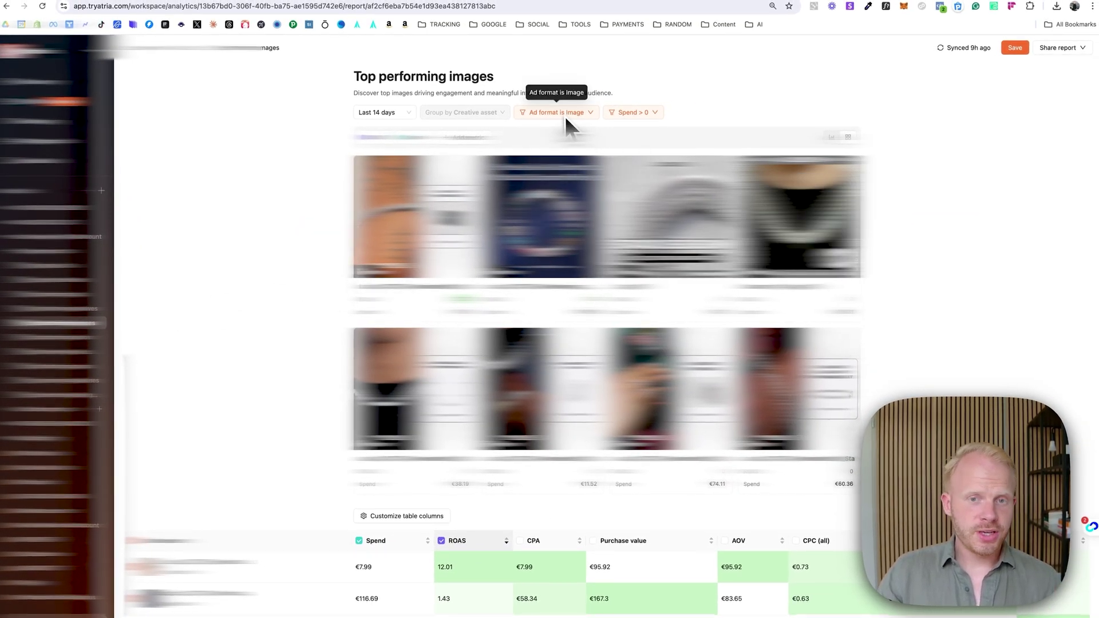
mouse_move(105, 232)
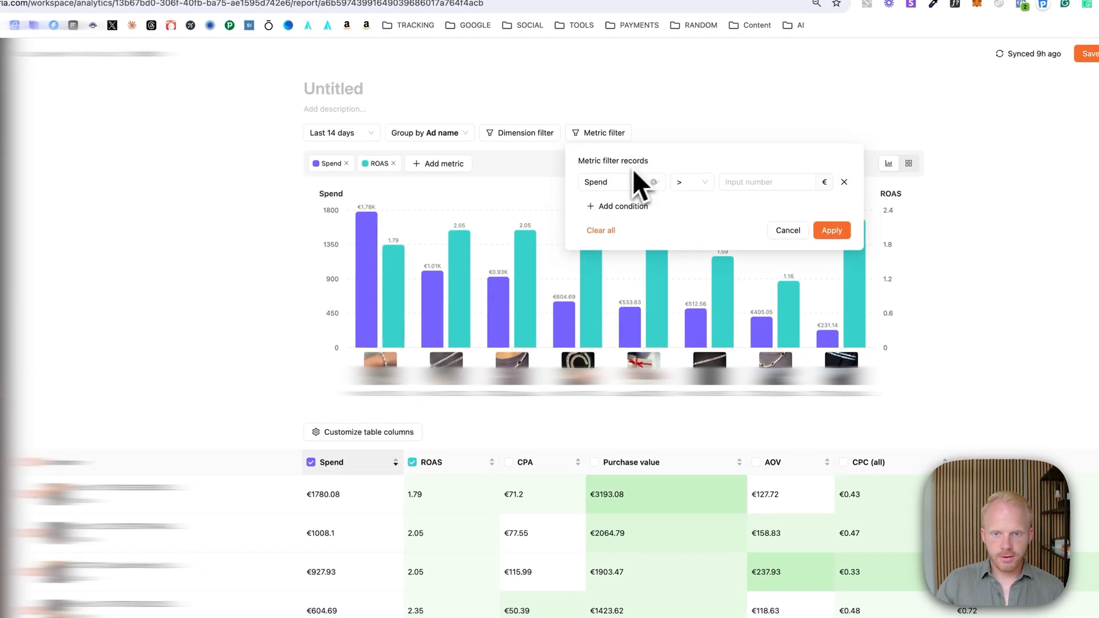
Step: Apply a metric filter keeping only ads with Spend greater than €50
click(615, 182)
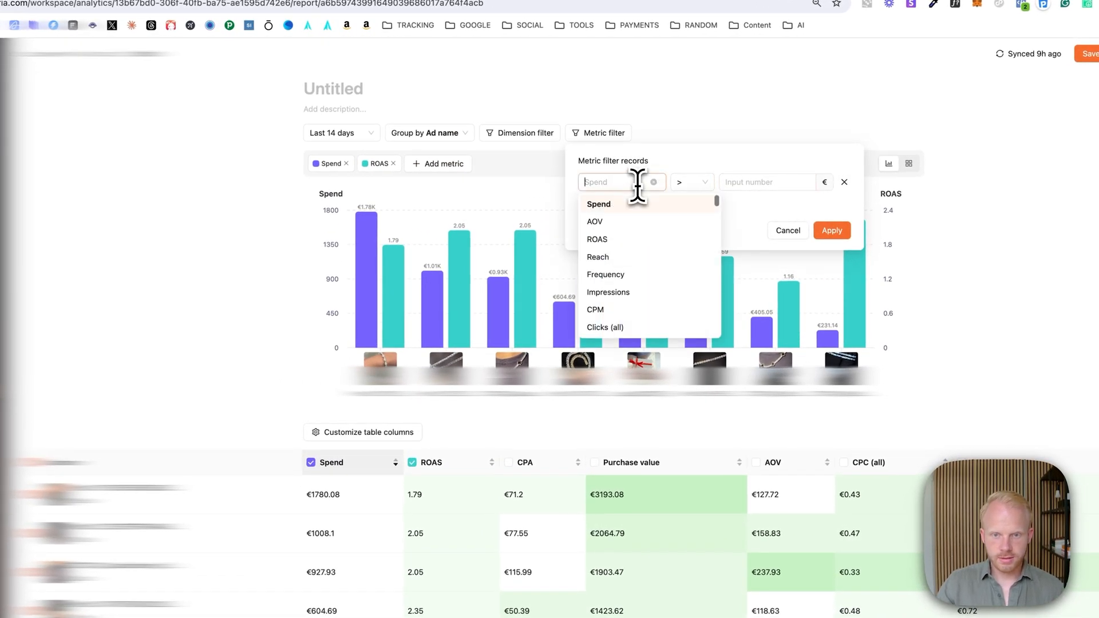
click(599, 204)
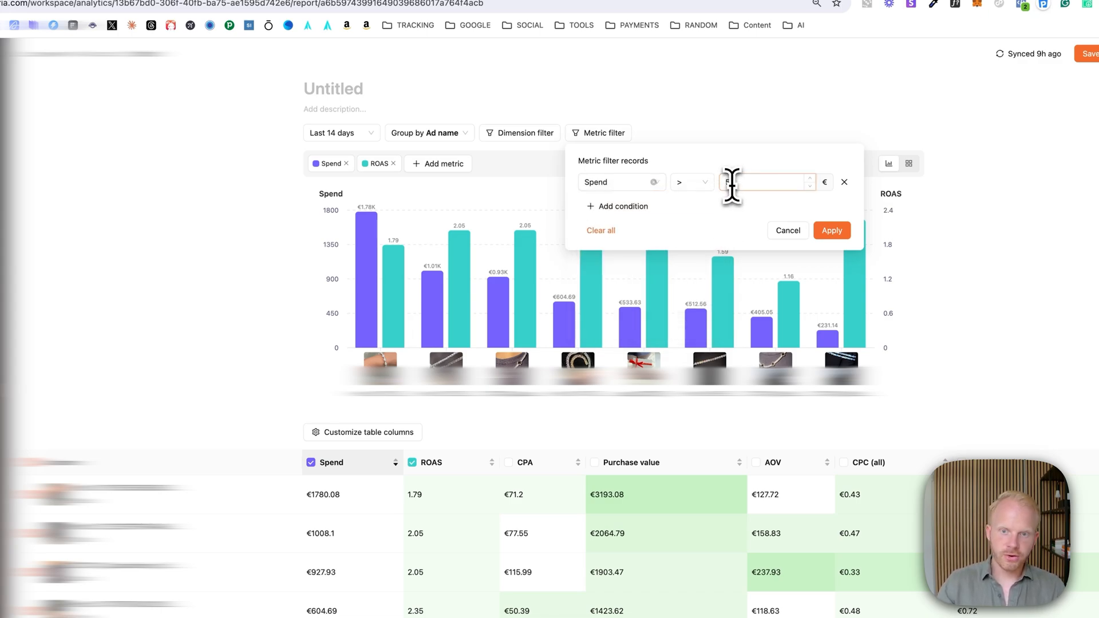
click(831, 230)
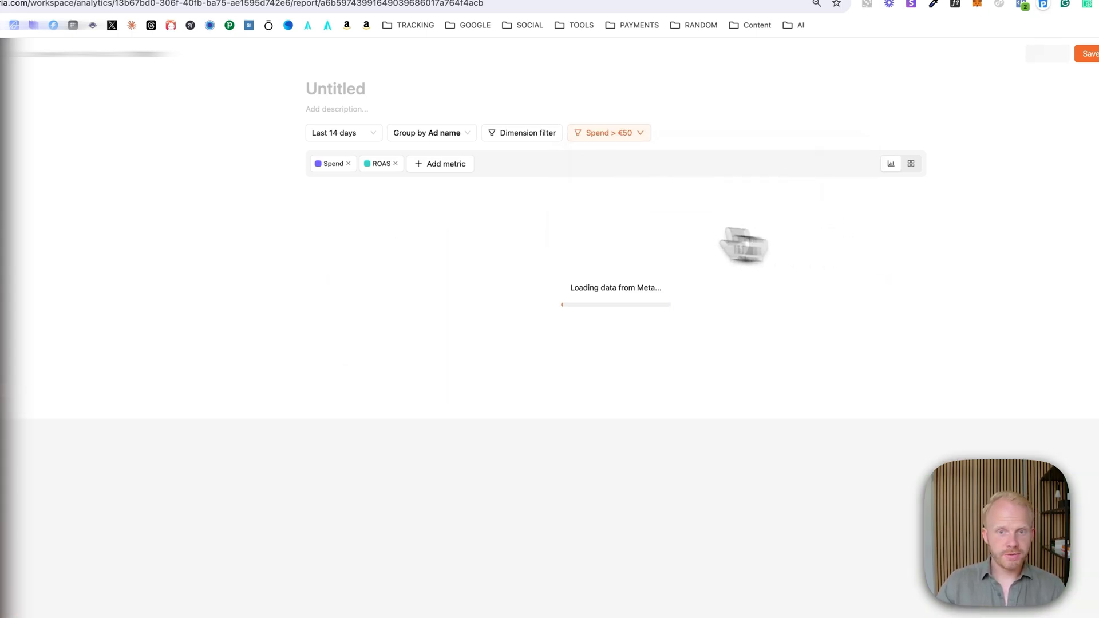
Step: Group the report rows by Headline, then reopen grouping to switch to Landing page
click(429, 132)
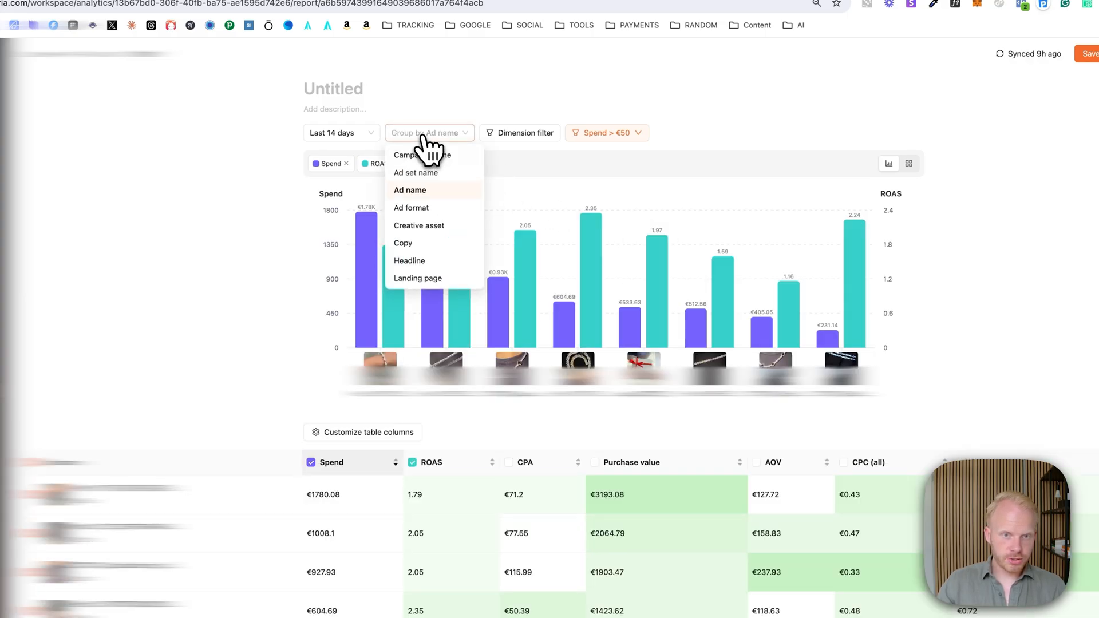
mouse_move(417, 220)
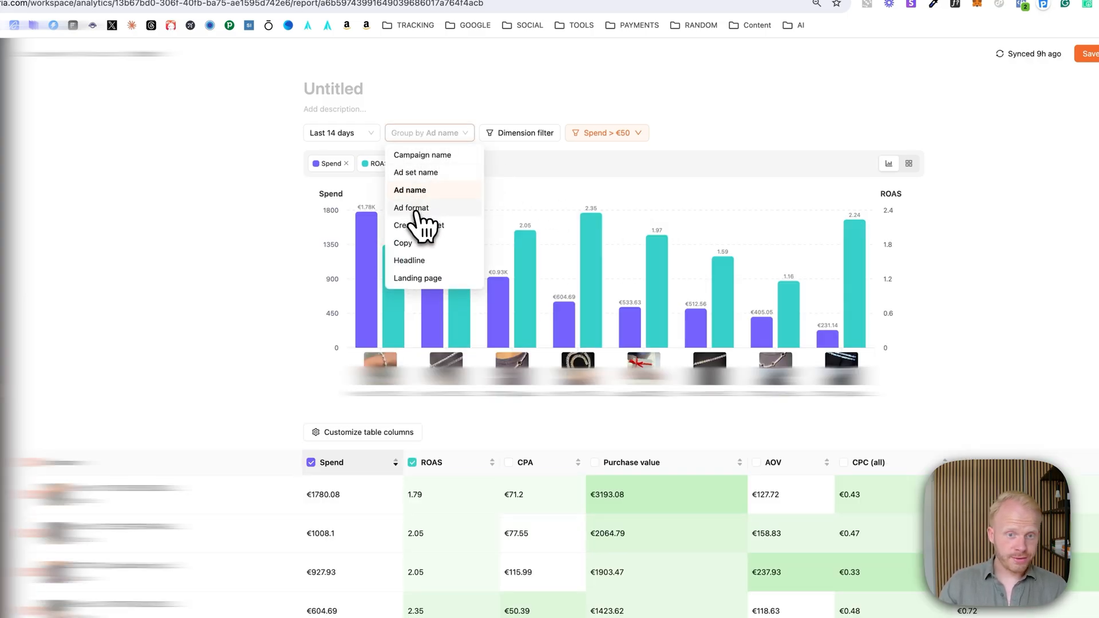
click(409, 260)
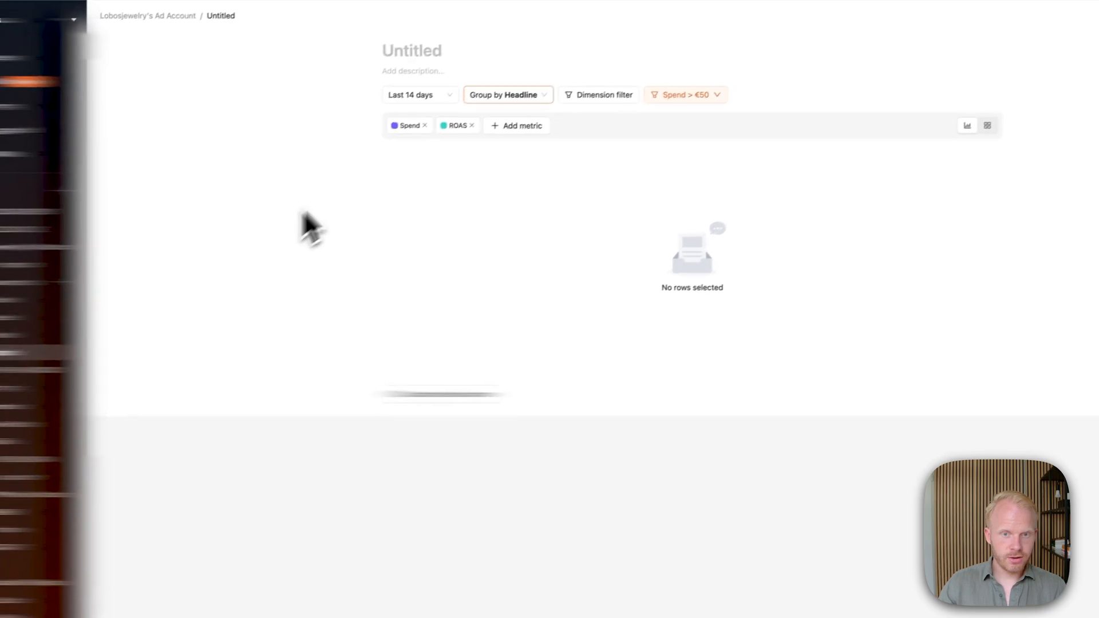
click(508, 94)
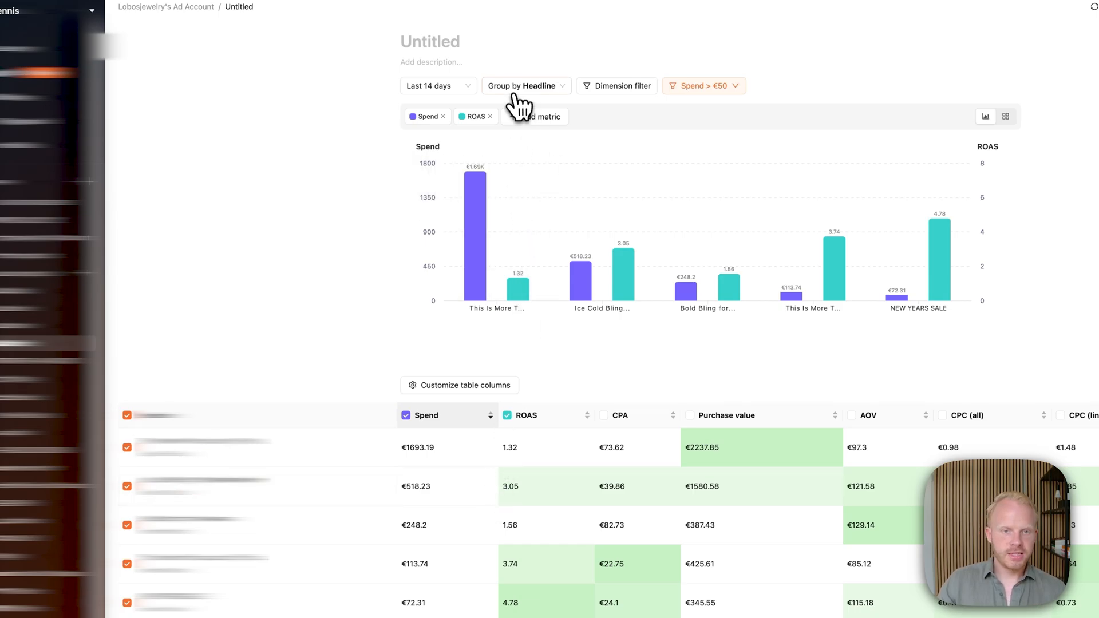
click(526, 86)
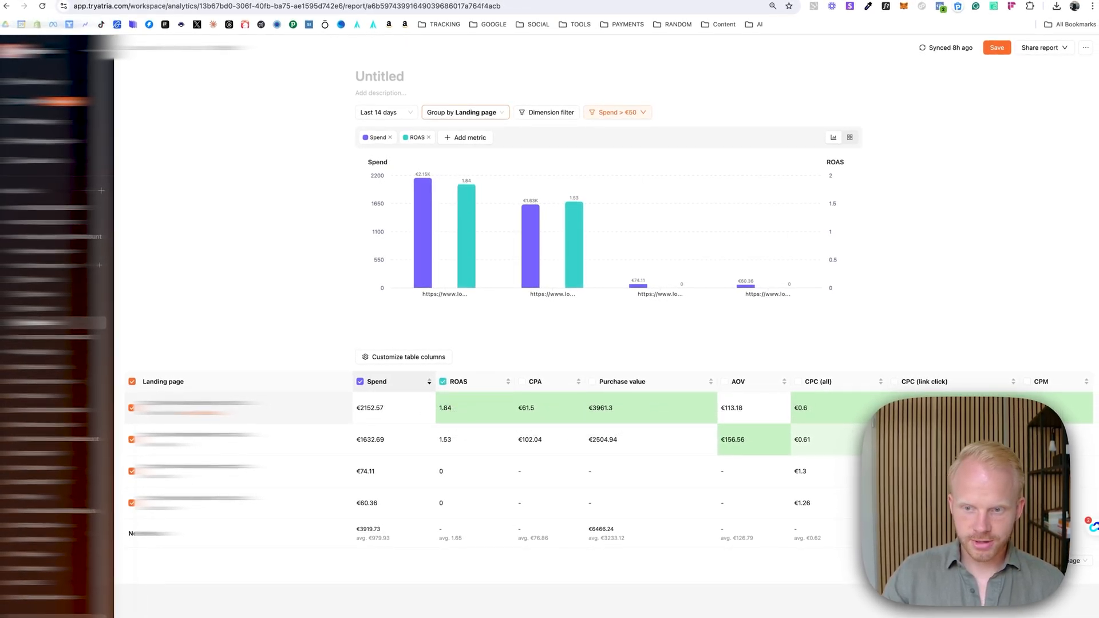
mouse_move(122, 429)
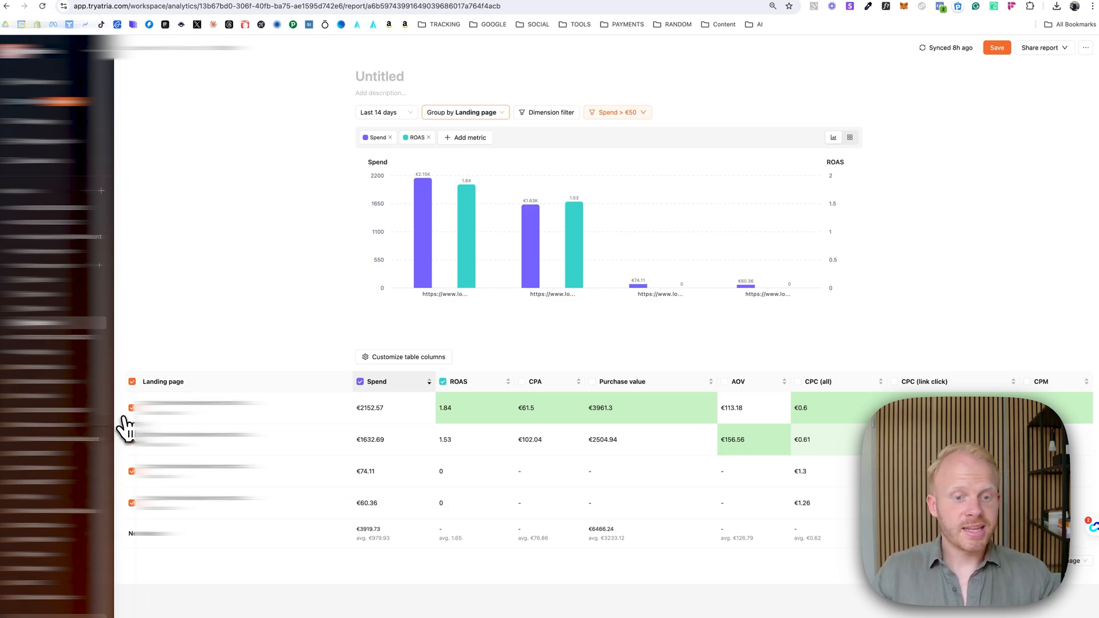
mouse_move(284, 410)
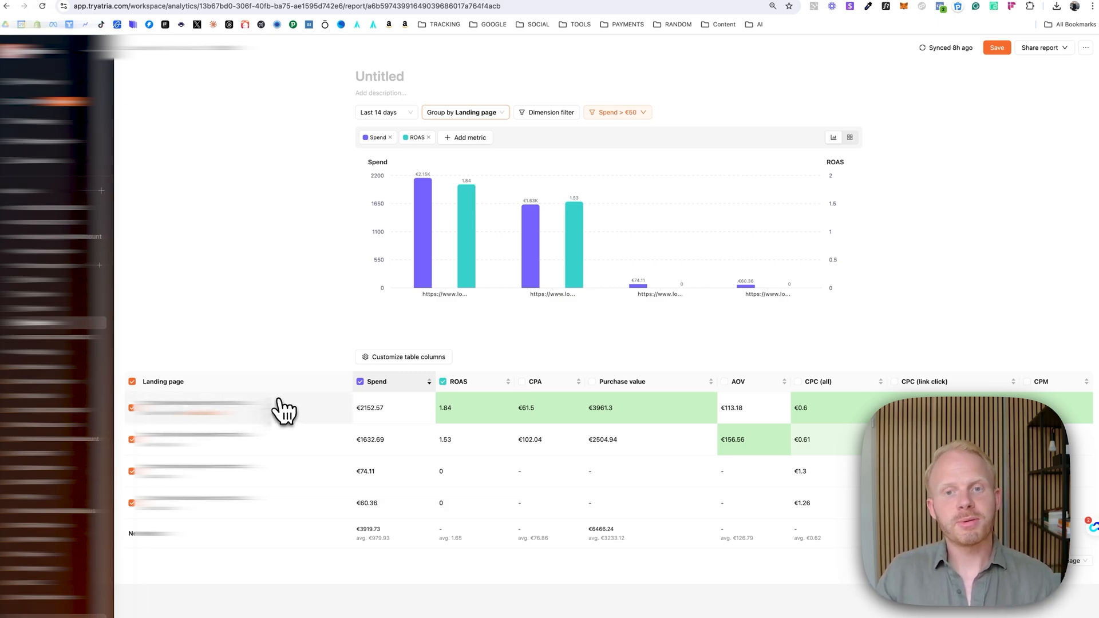
mouse_move(302, 372)
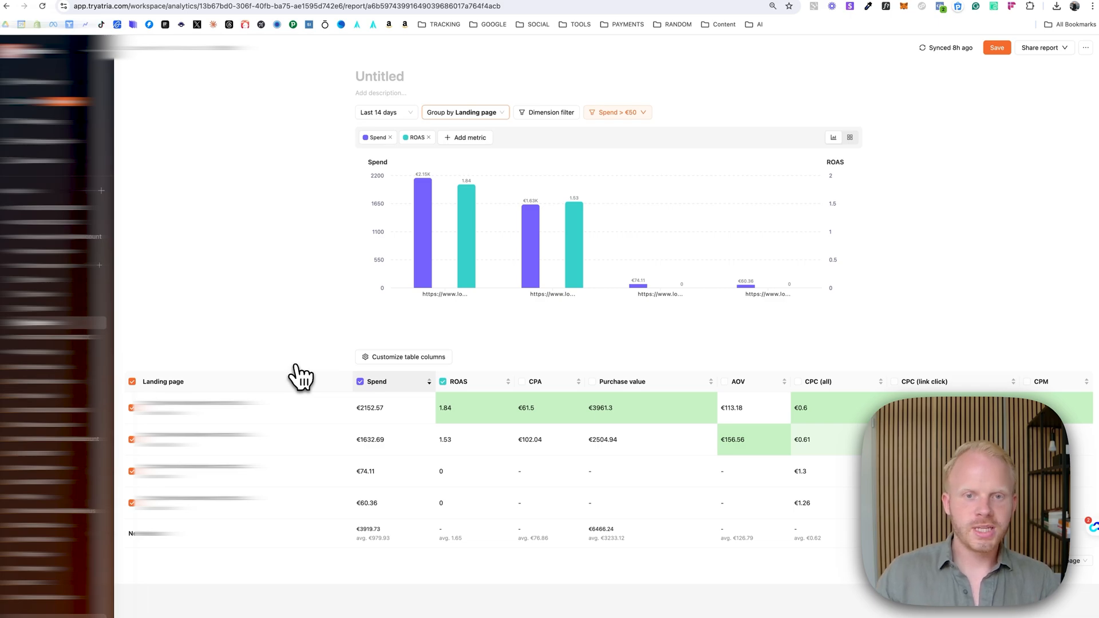